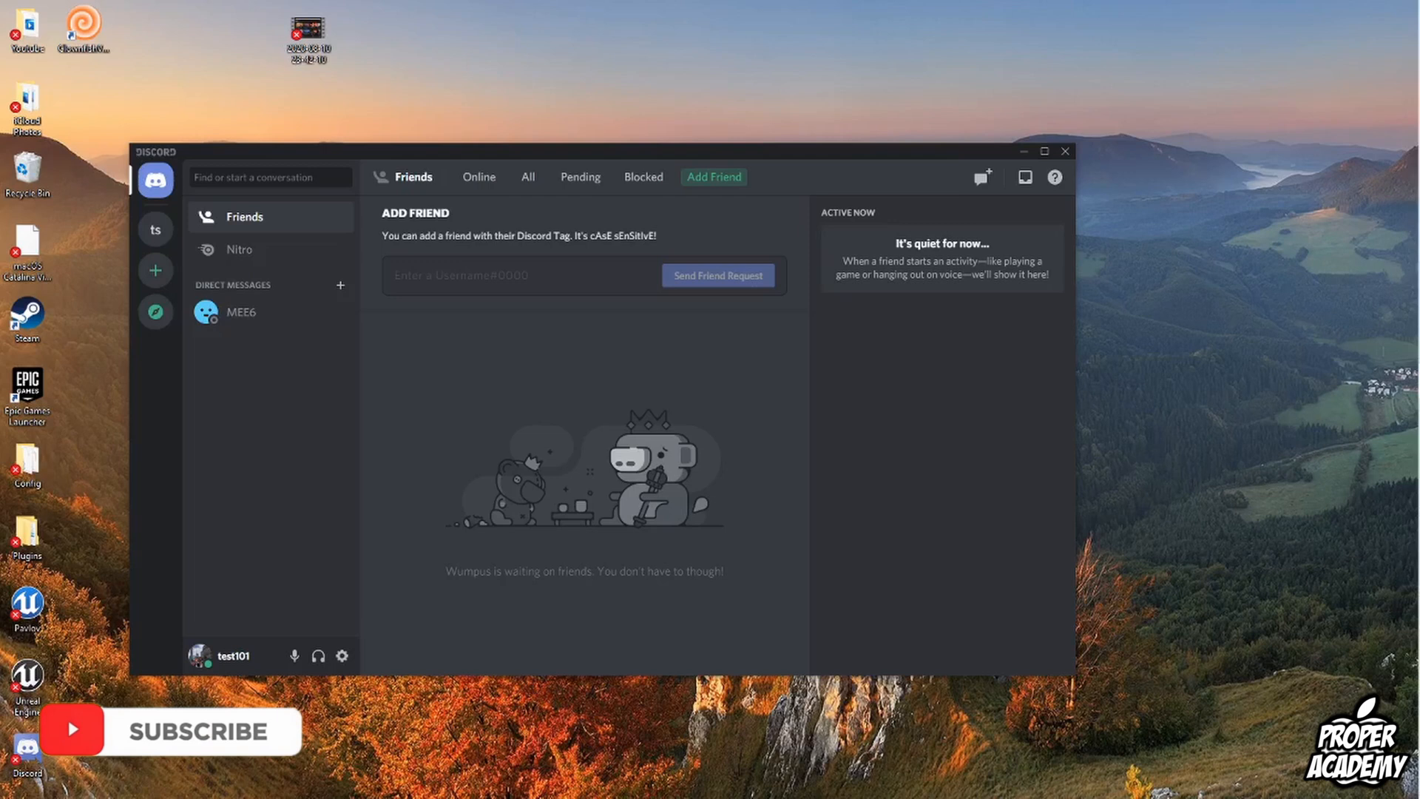
{"action": "mouse_move", "coordinate": [562, 489]}
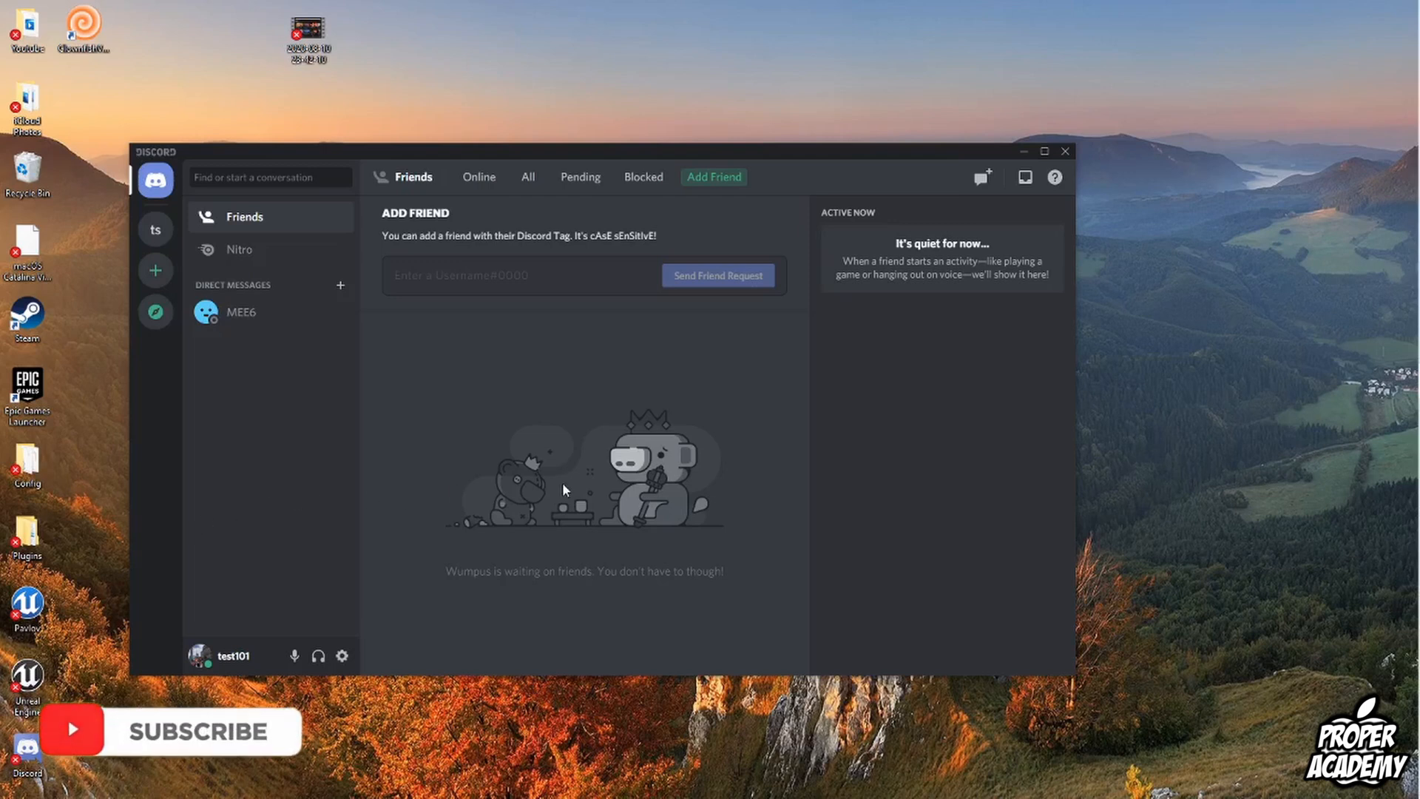
{"action": "mouse_move", "coordinate": [394, 458]}
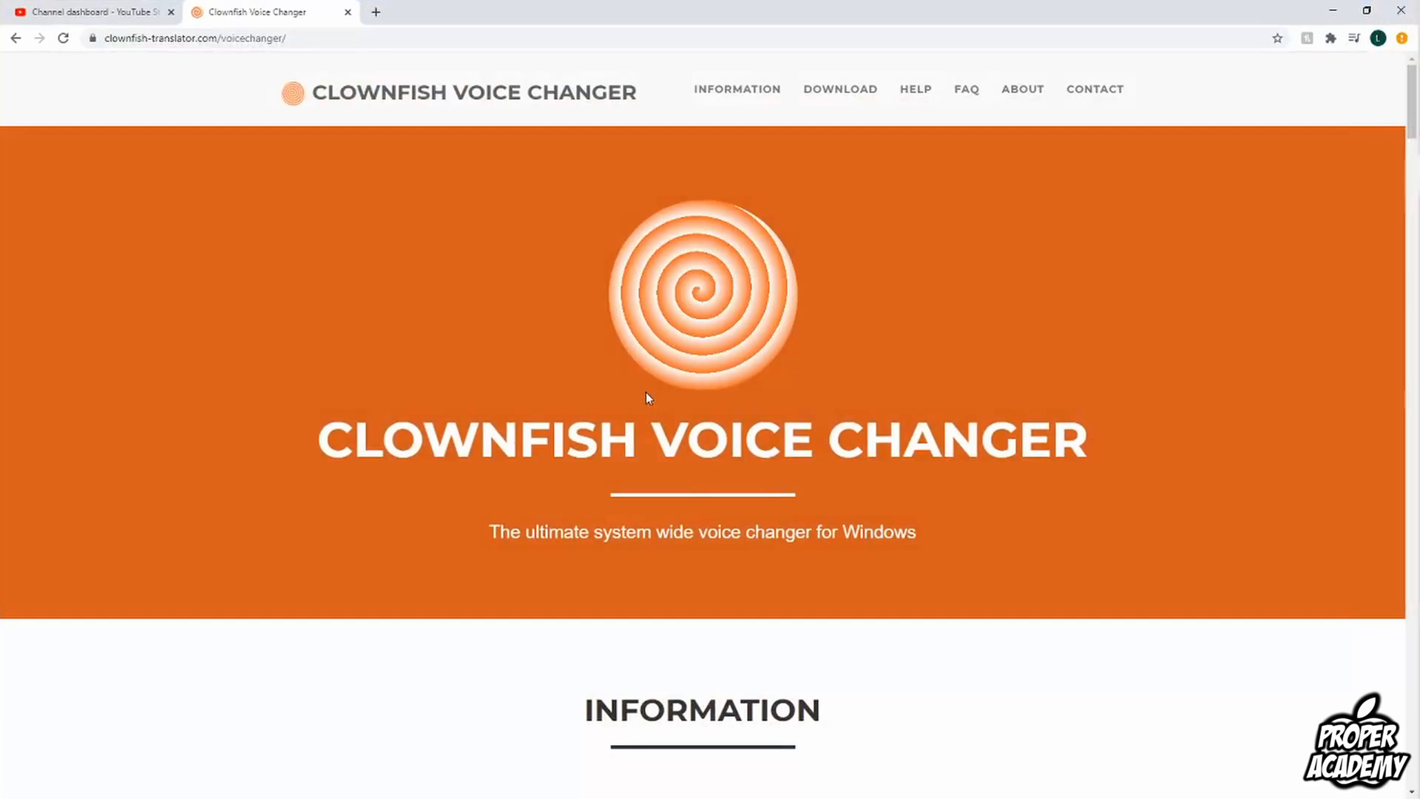
{"action": "mouse_move", "coordinate": [740, 167]}
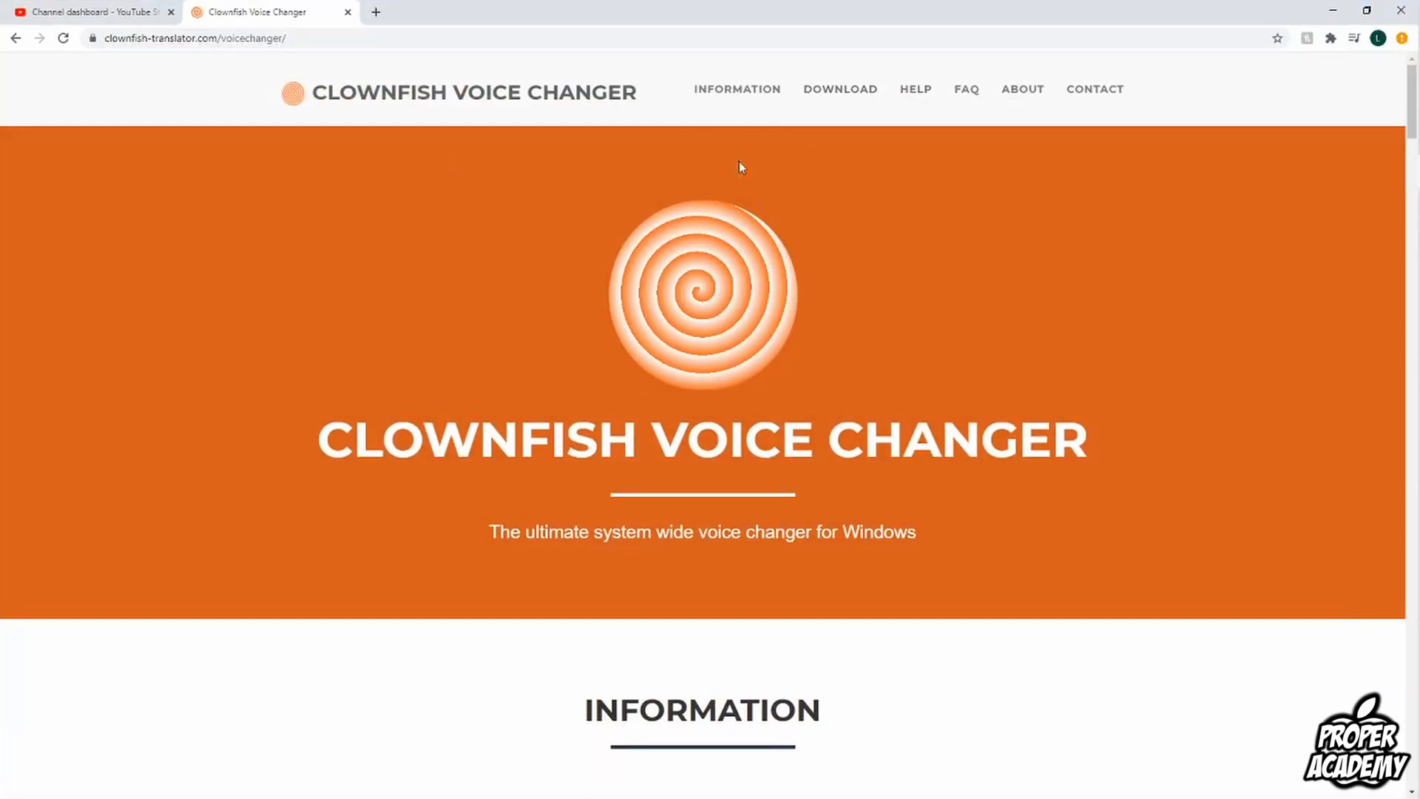
{"action": "mouse_move", "coordinate": [852, 99]}
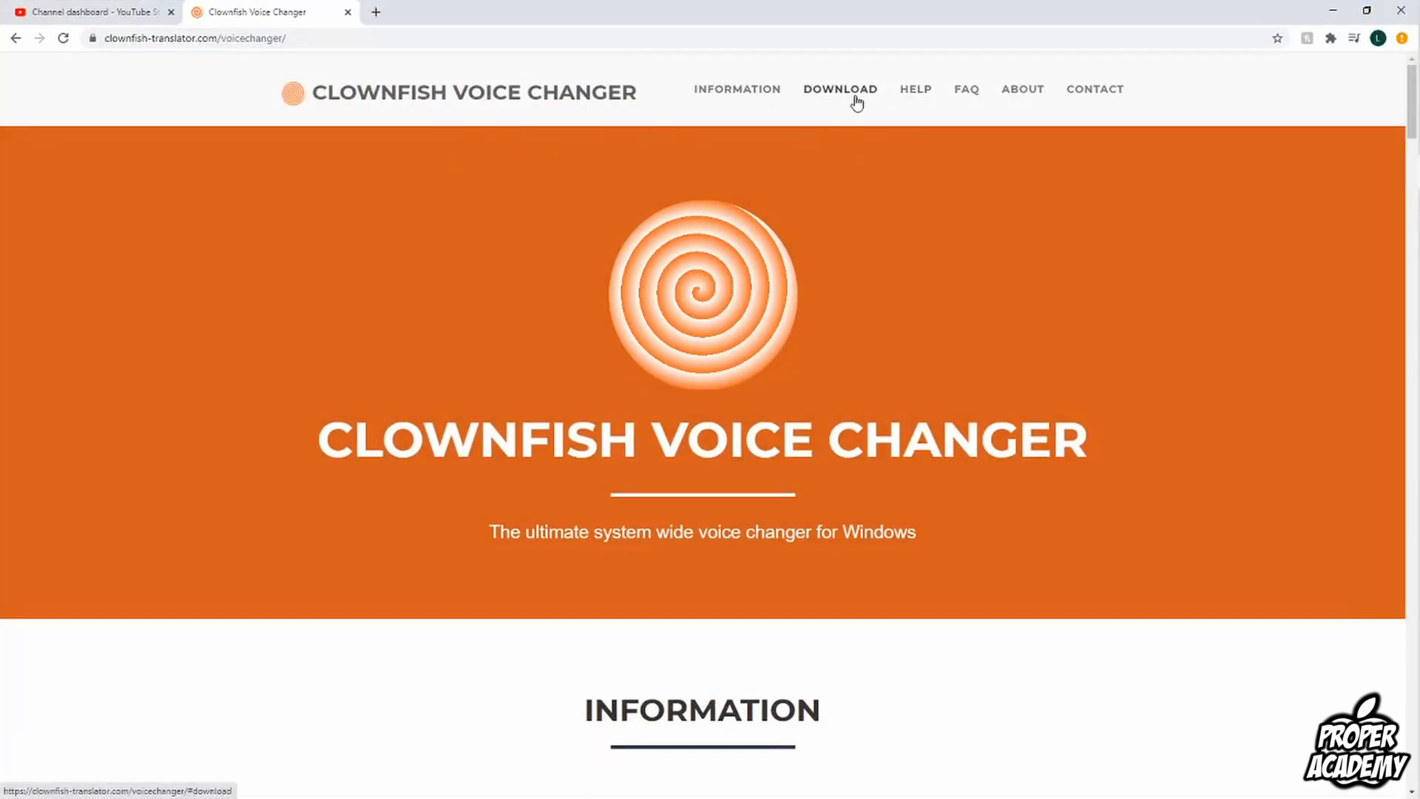
View the Download V1.30 section of the Clownfish site, then minimize the browser to the desktop
{"action": "left_click", "coordinate": [840, 89]}
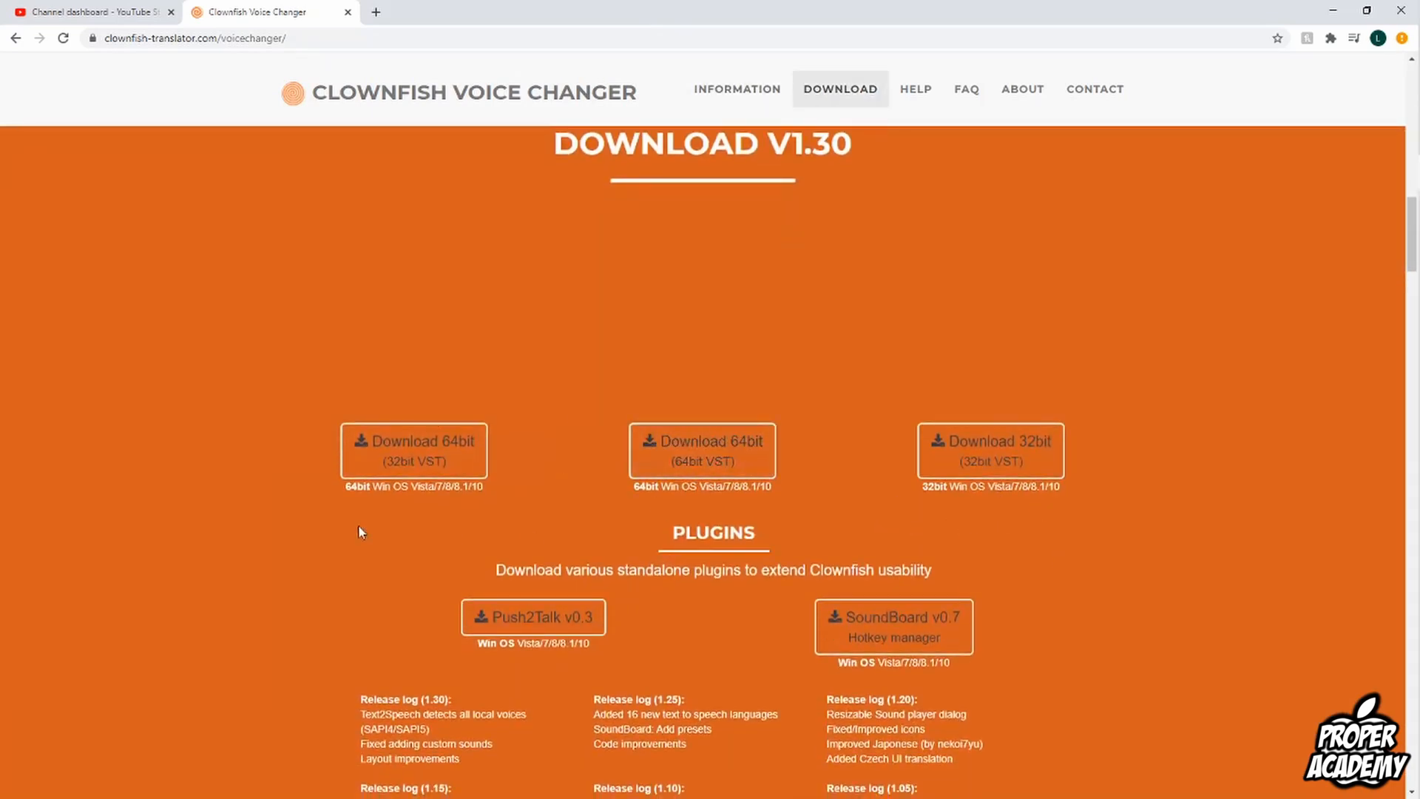
{"action": "mouse_move", "coordinate": [516, 528]}
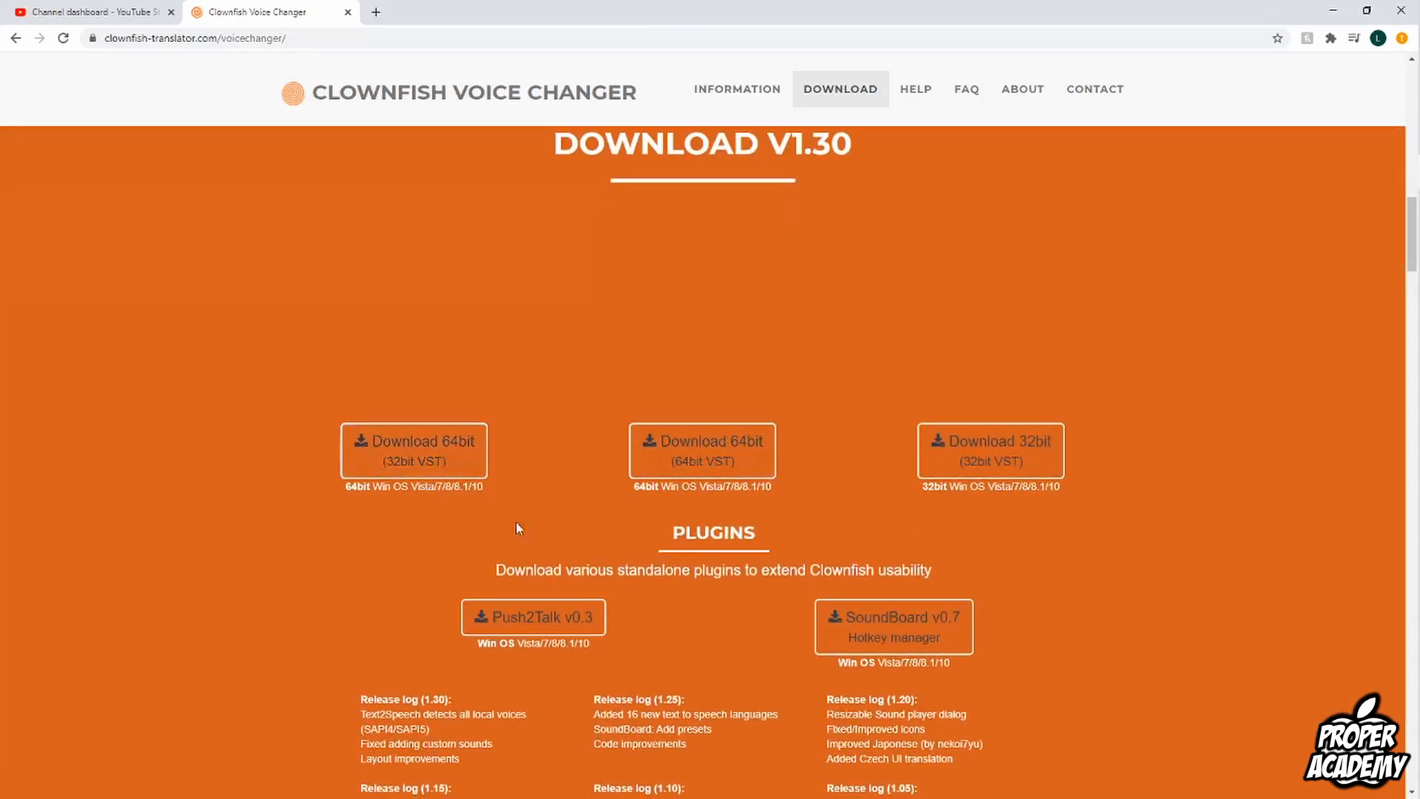
{"action": "mouse_move", "coordinate": [609, 487]}
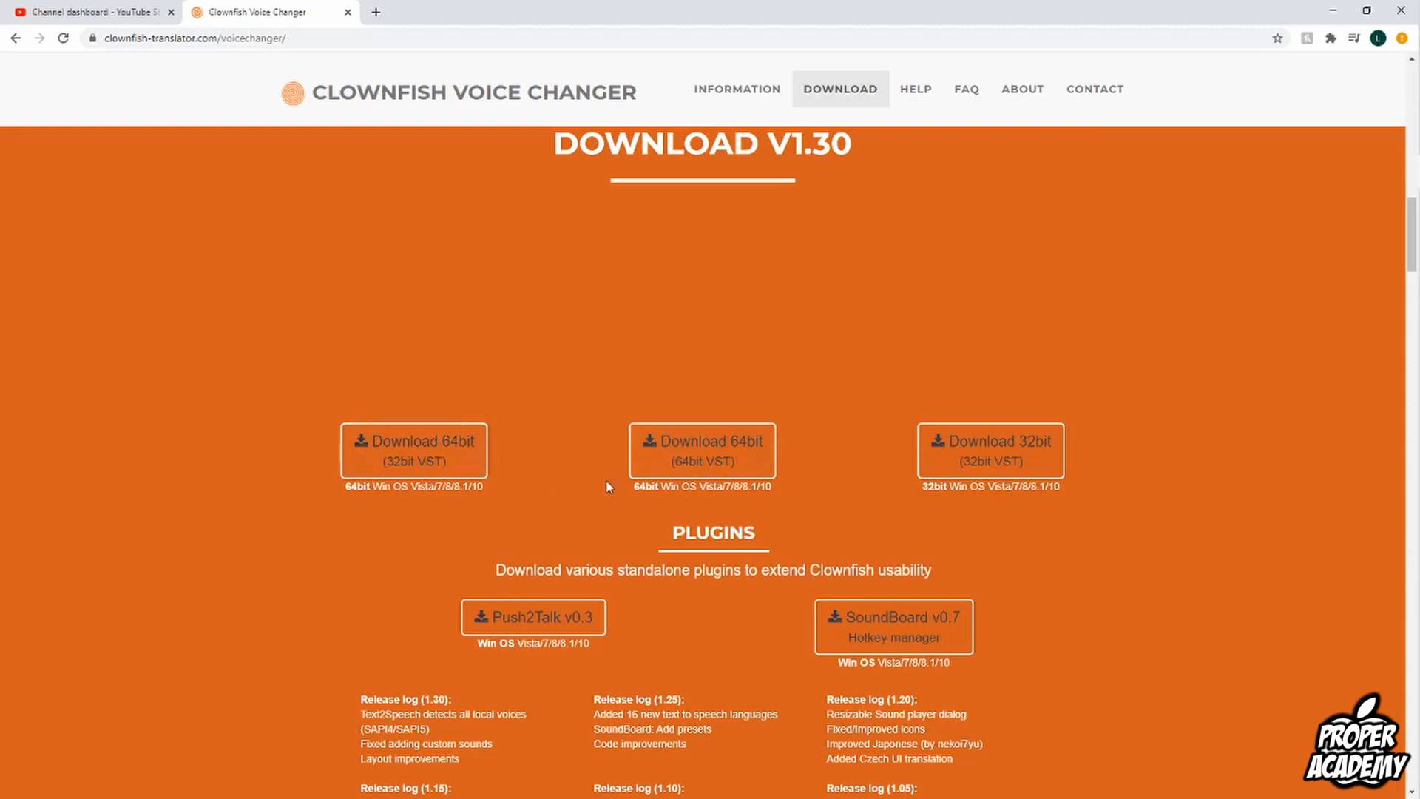
{"action": "mouse_move", "coordinate": [1344, 18]}
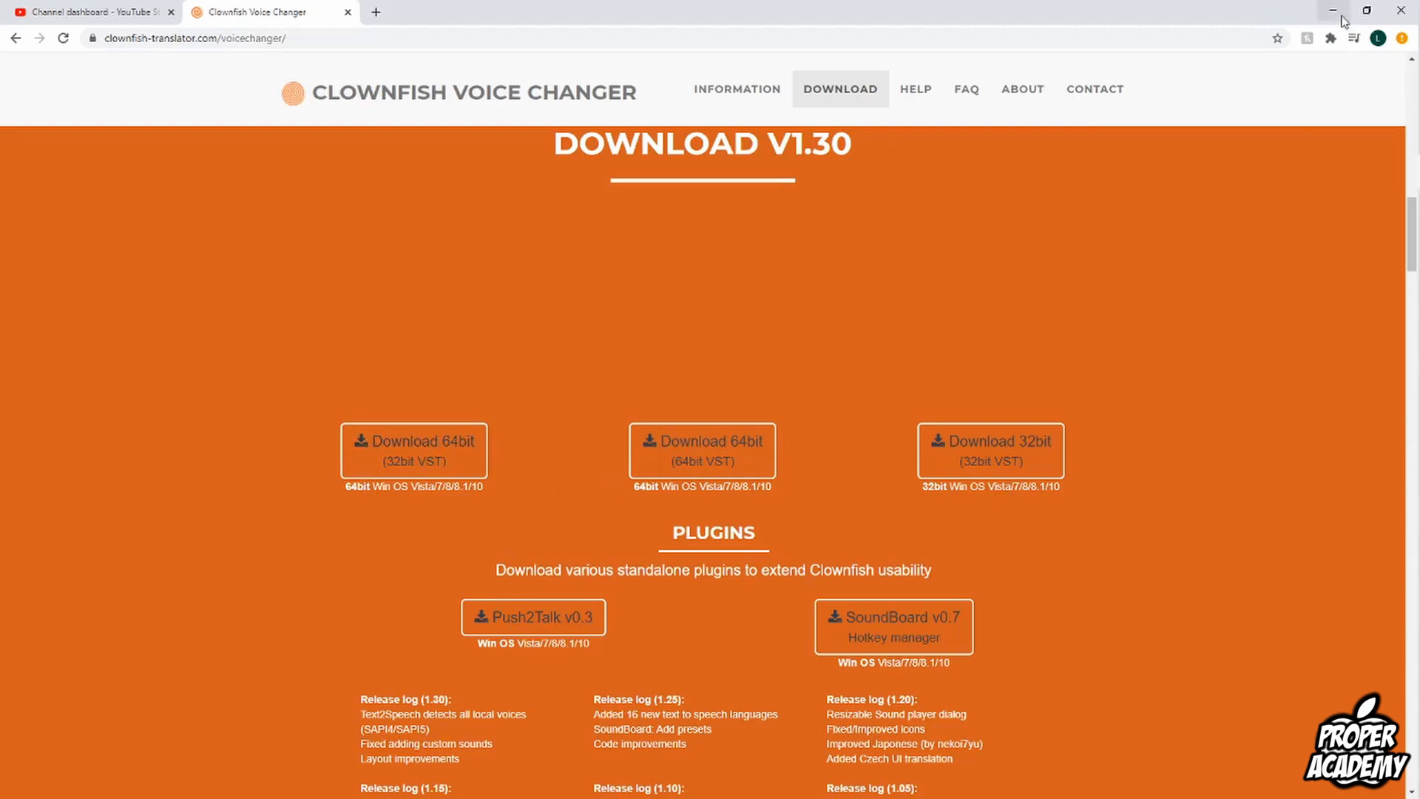
{"action": "left_click", "coordinate": [1333, 10]}
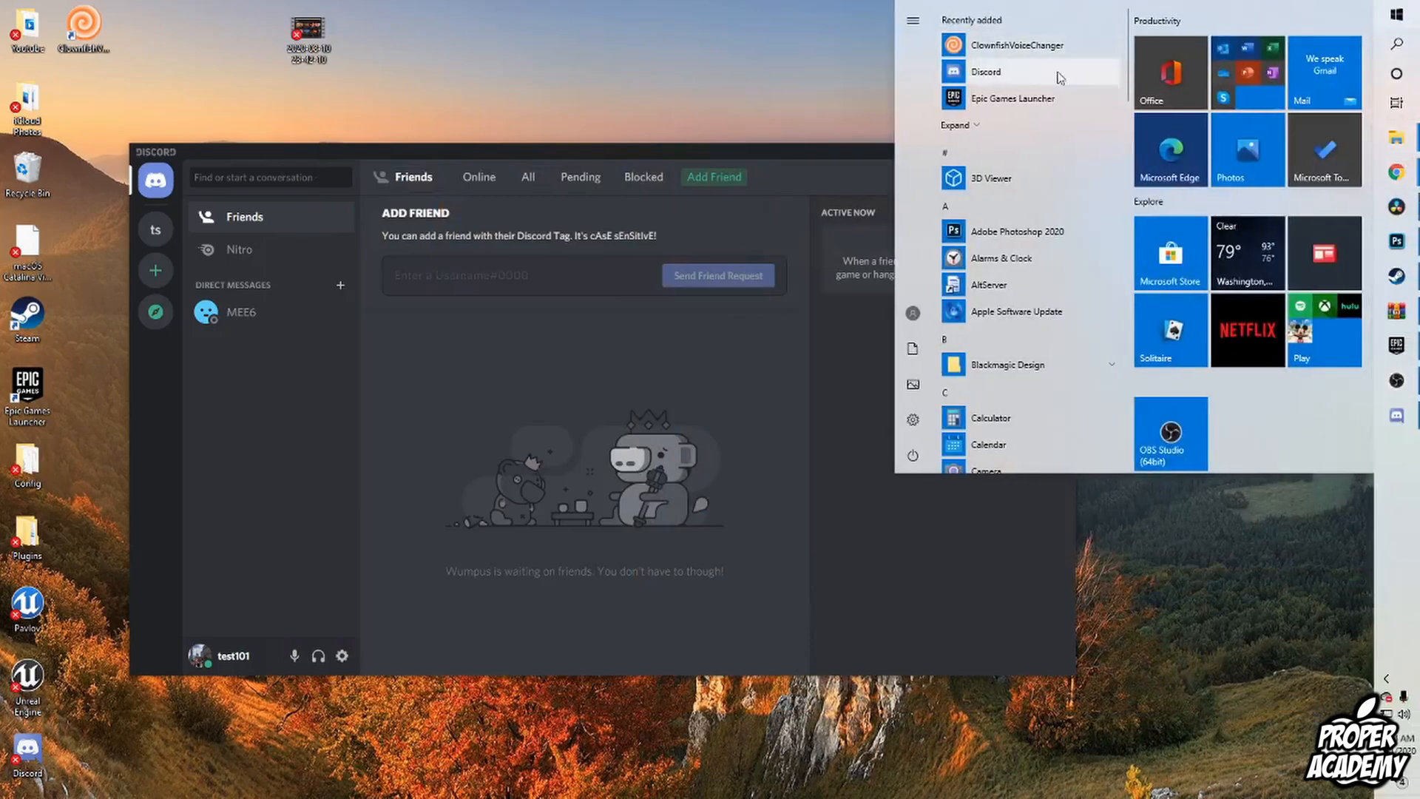
Launch ClownfishVoiceChanger from the Start menu app list under C
{"action": "scroll", "scroll_direction": "down", "scroll_amount": 3}
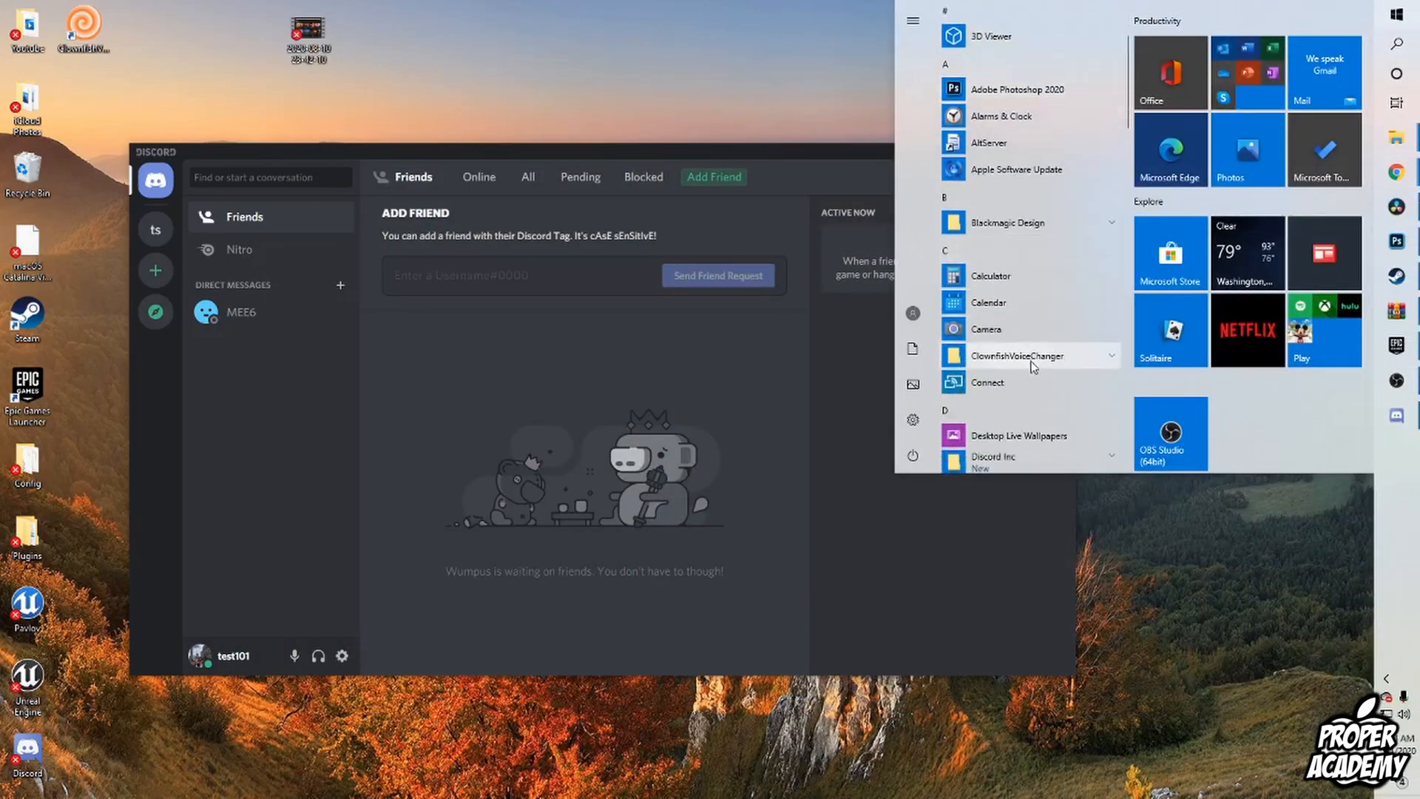
{"action": "left_click", "coordinate": [1018, 355]}
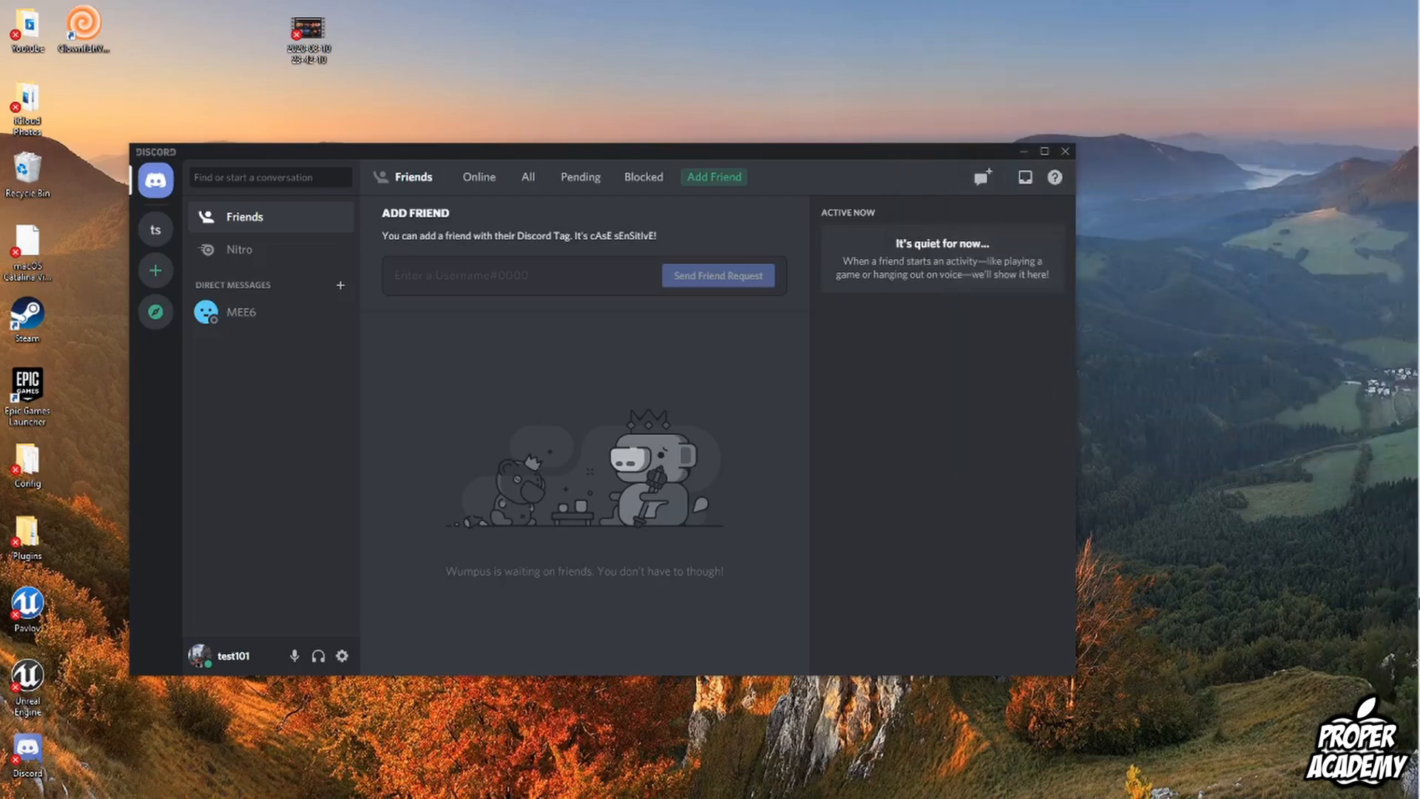
Reach Set Voice Changer from the Clownfish tray icon to show voice choices and pitch control
{"action": "left_click", "coordinate": [1387, 677]}
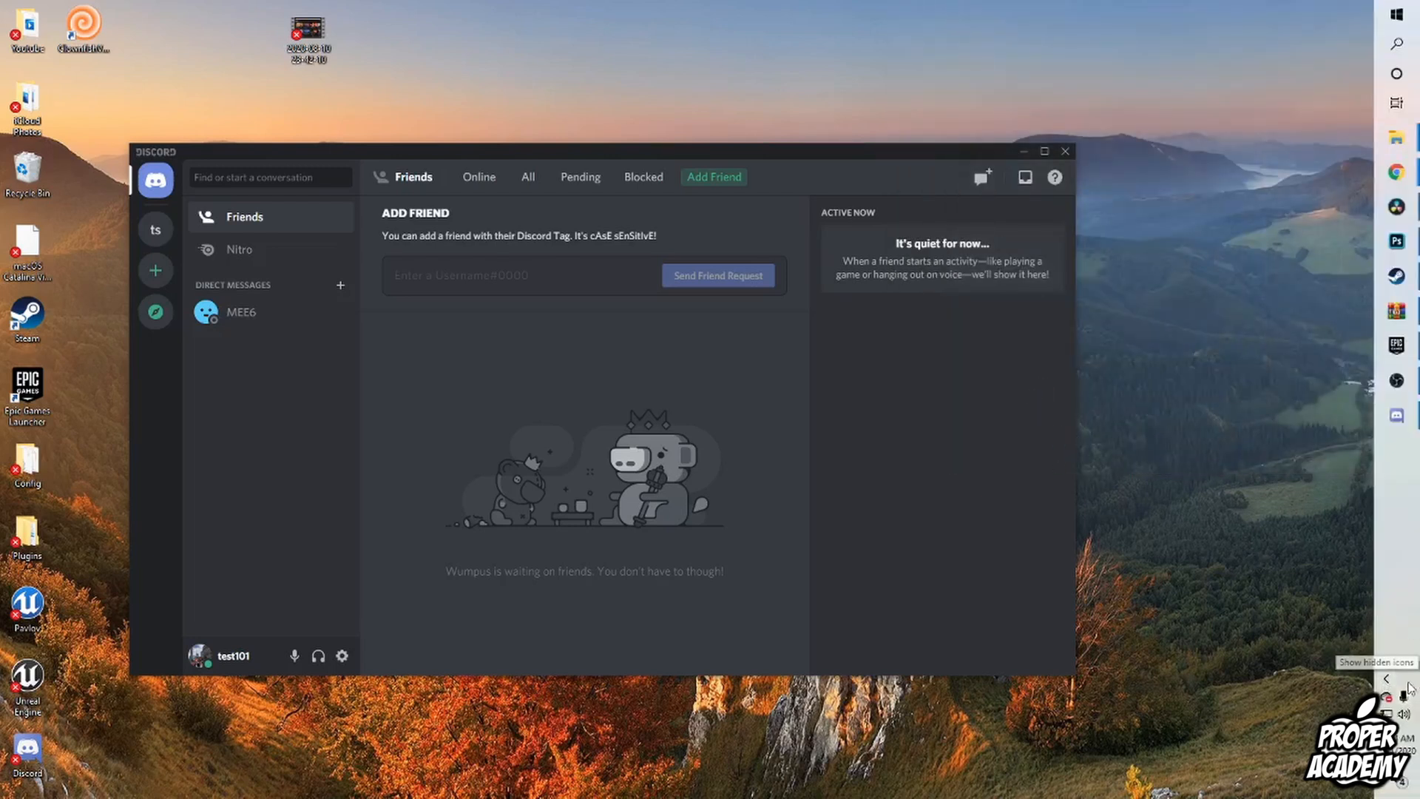
{"action": "left_click", "coordinate": [1388, 679]}
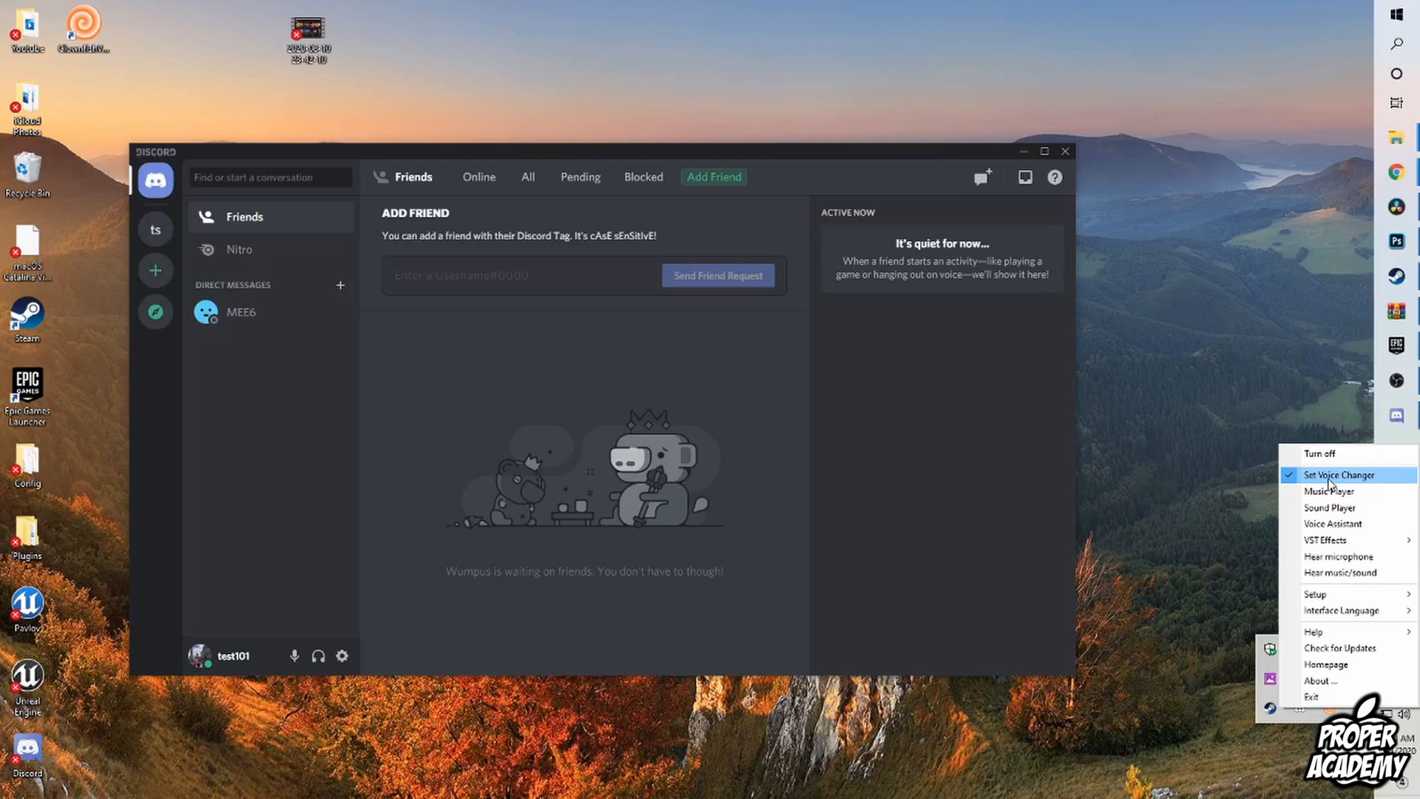
{"action": "mouse_move", "coordinate": [1341, 556]}
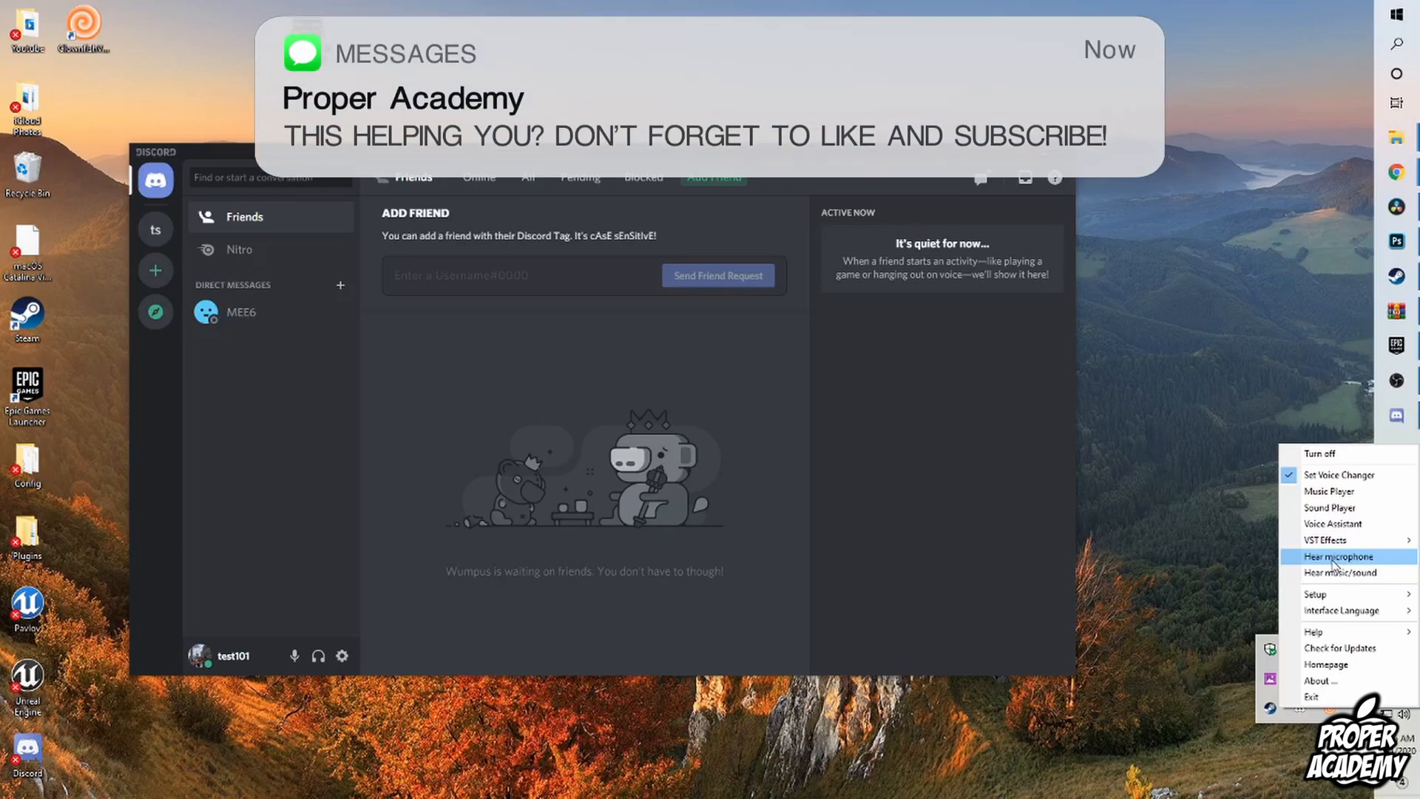
{"action": "mouse_move", "coordinate": [1338, 553]}
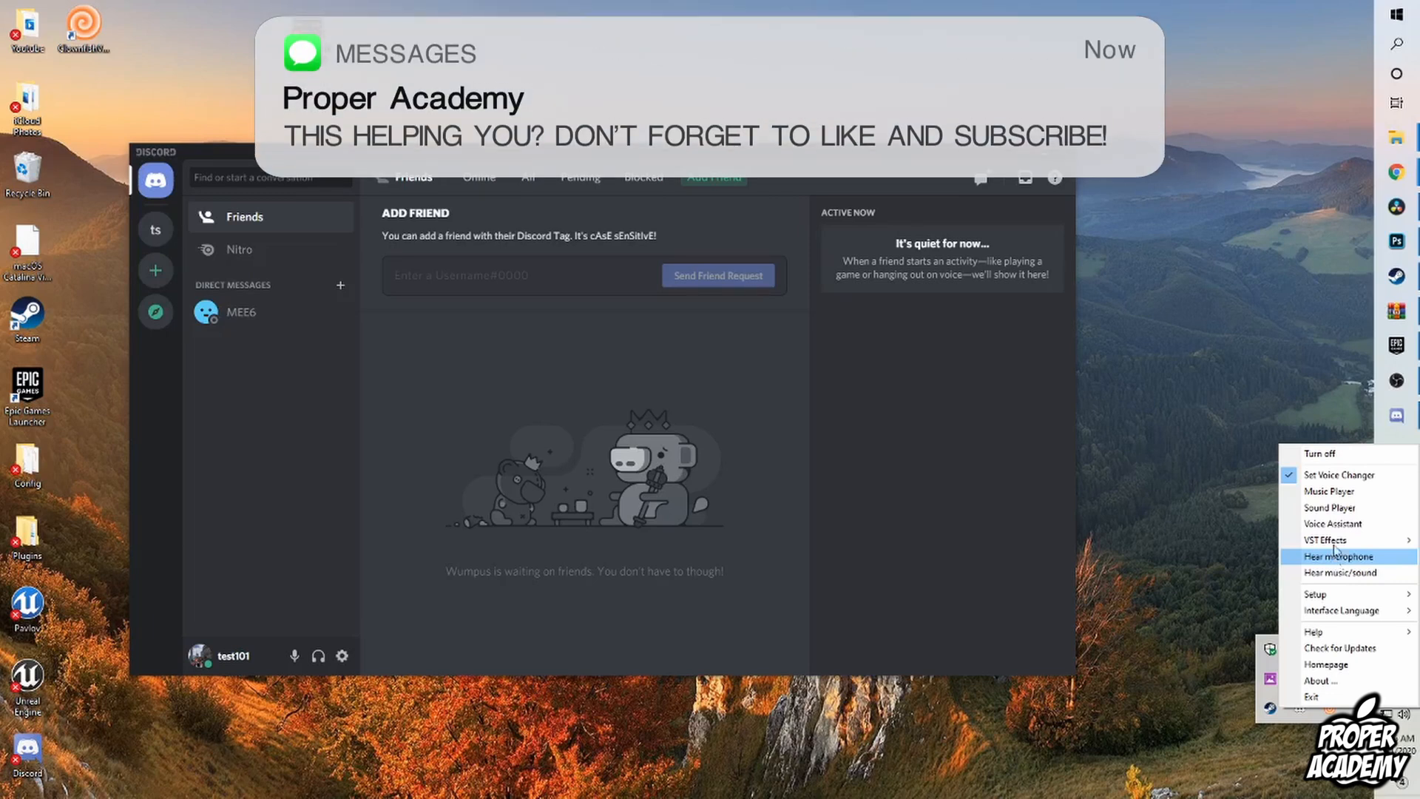
{"action": "left_click", "coordinate": [1340, 475]}
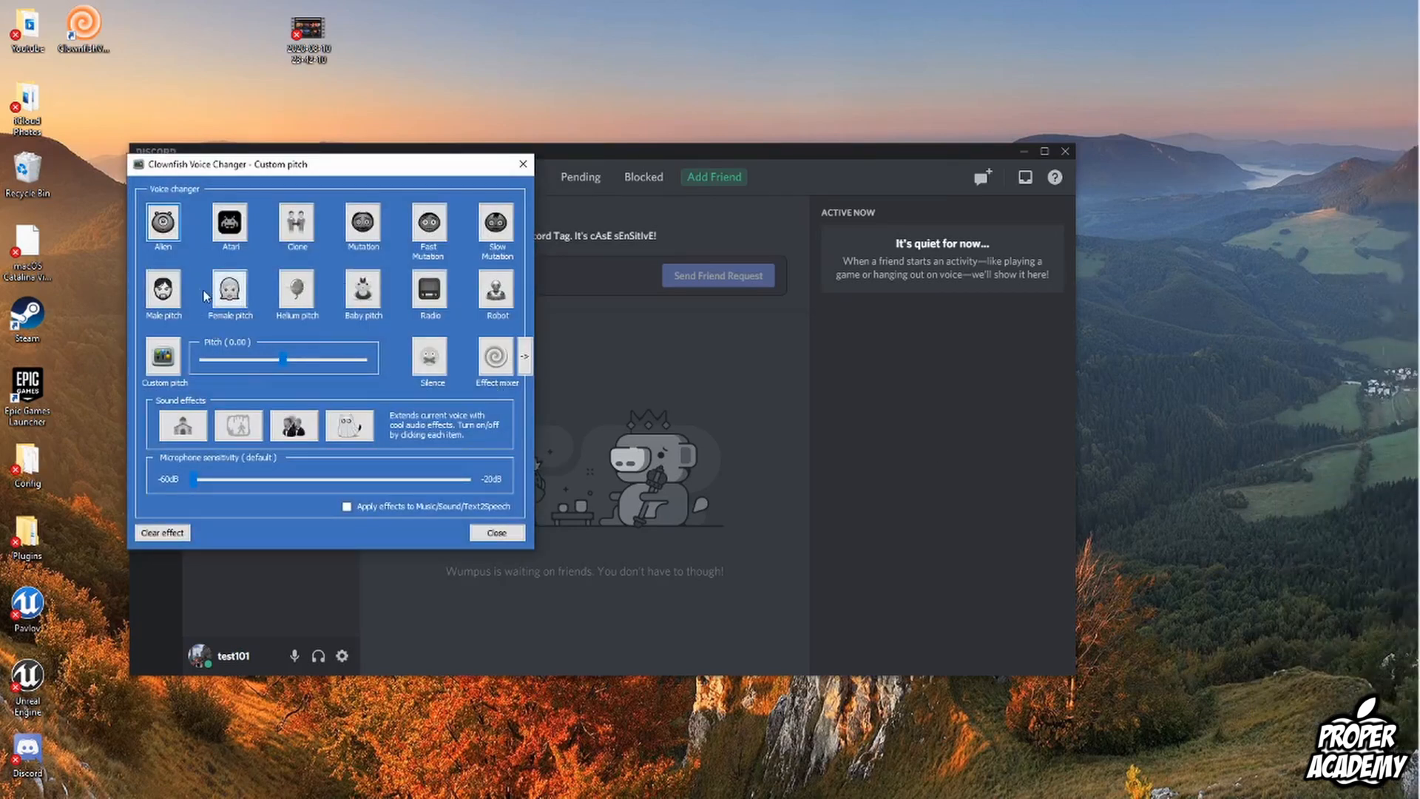
Try the Male pitch preset, then choose Custom pitch lowered to about -5.20
{"action": "left_click", "coordinate": [162, 223]}
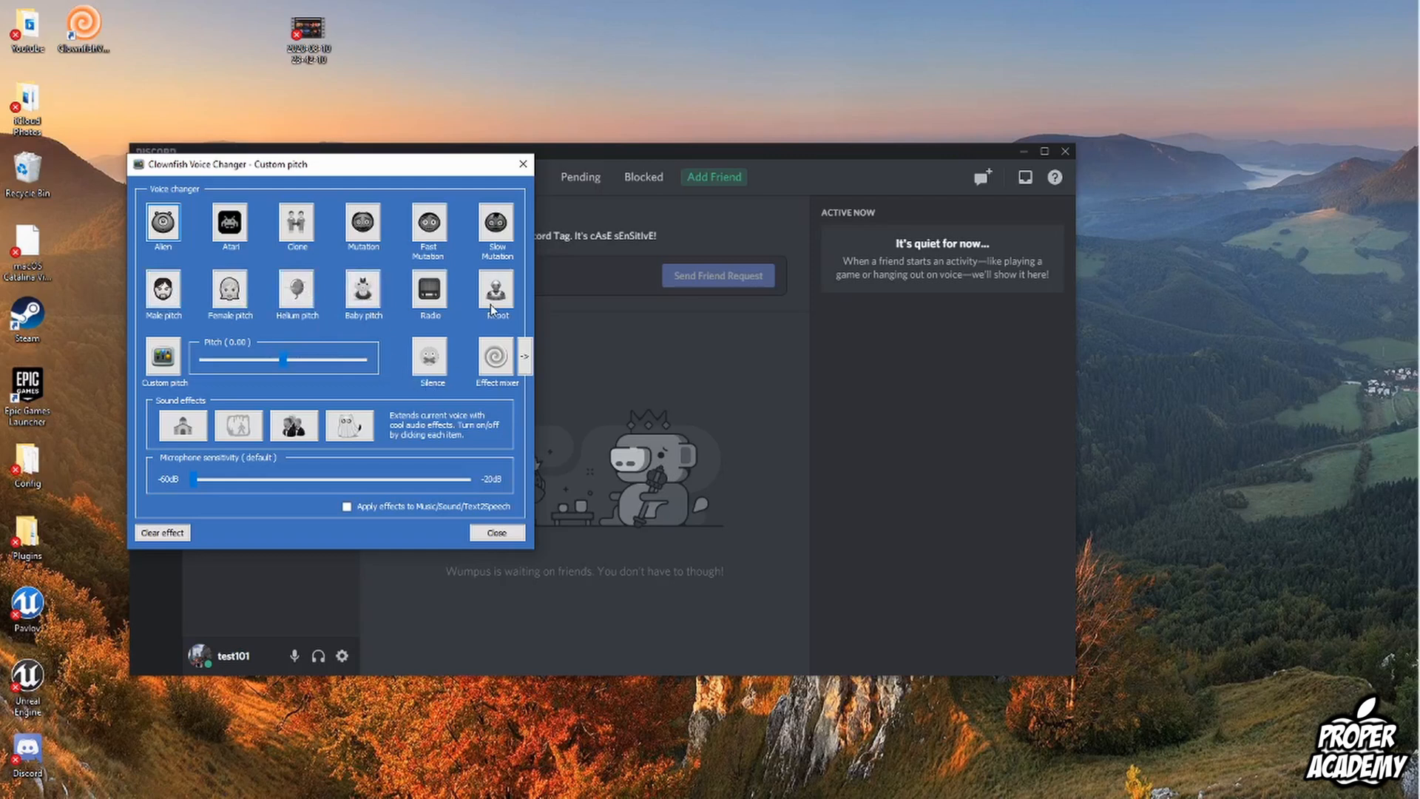
{"action": "mouse_move", "coordinate": [336, 408]}
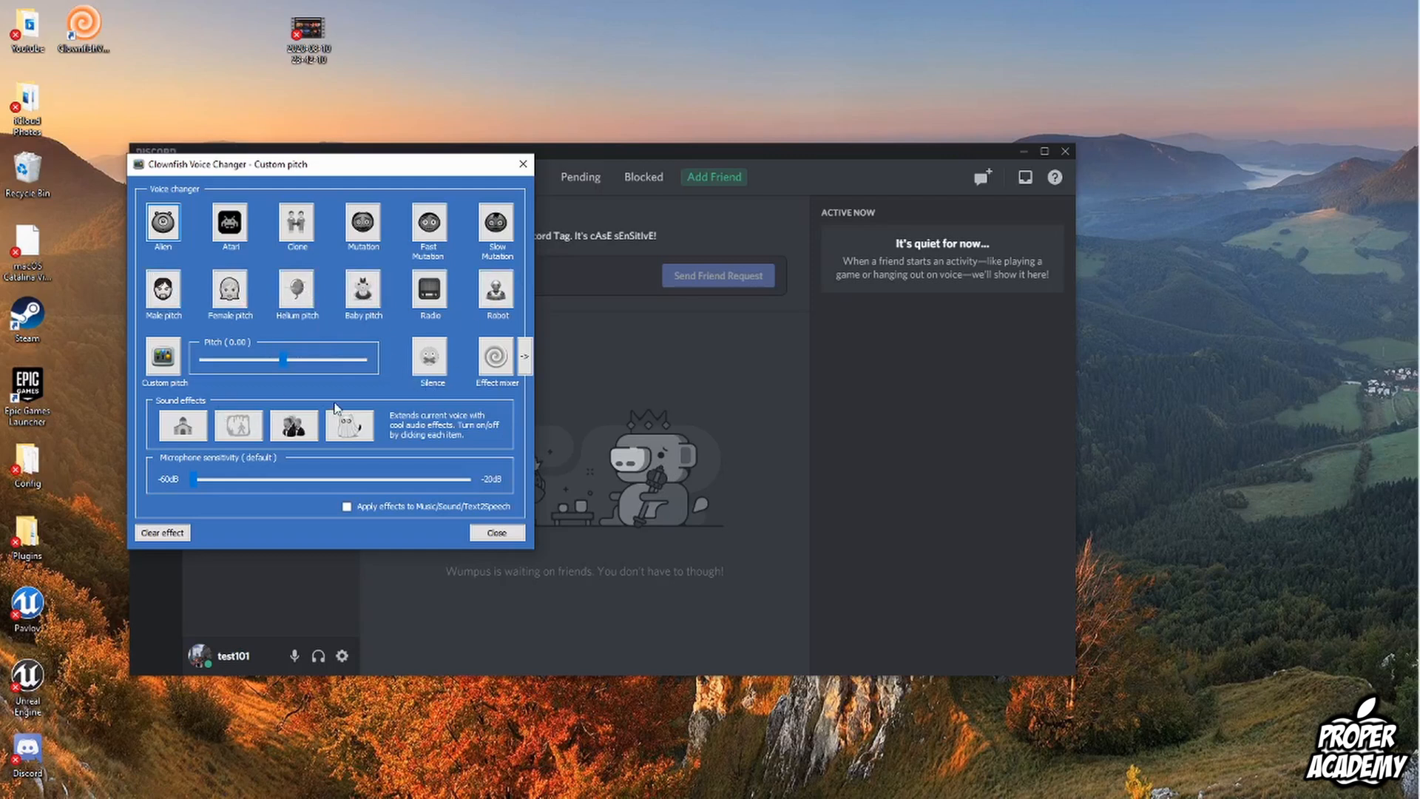
{"action": "mouse_move", "coordinate": [256, 388]}
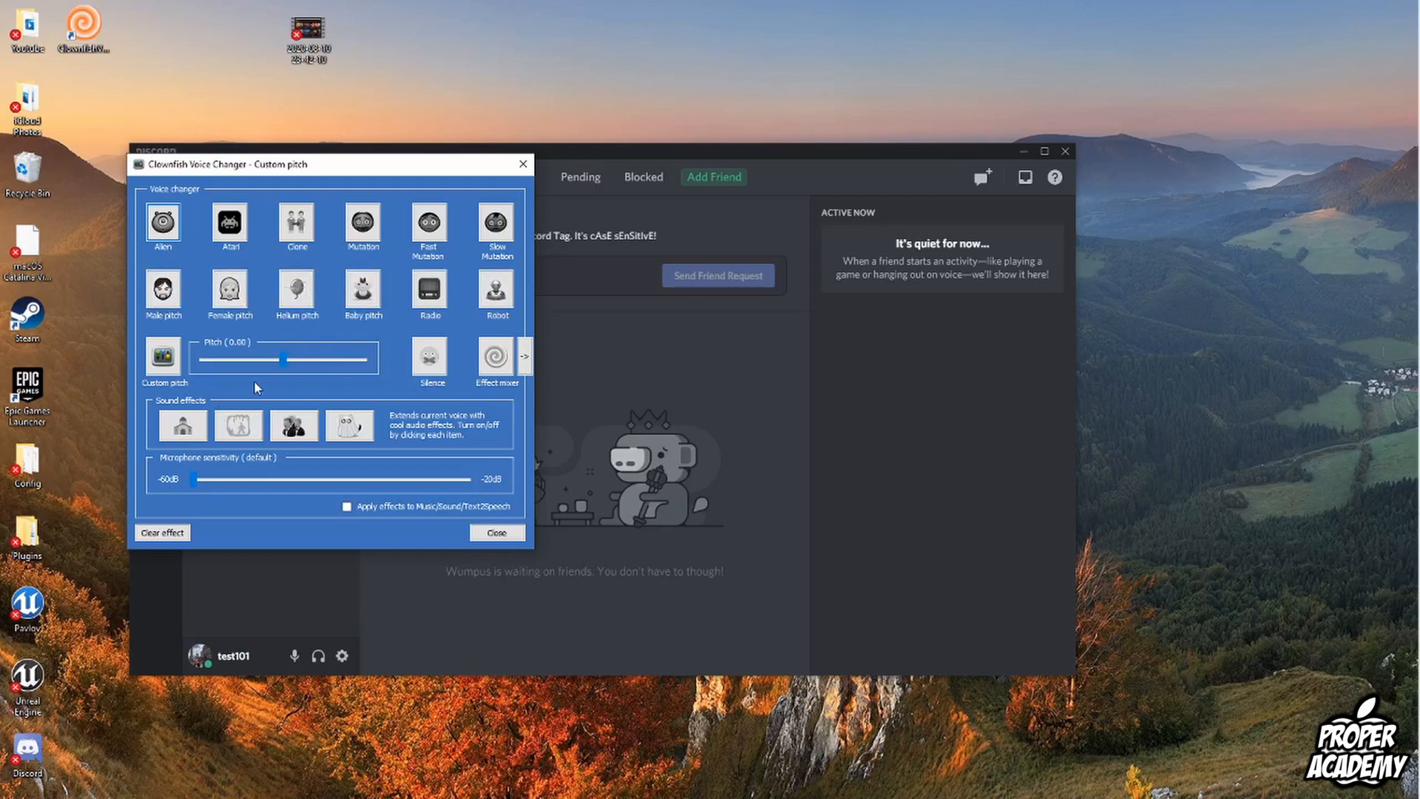
{"action": "mouse_move", "coordinate": [210, 353]}
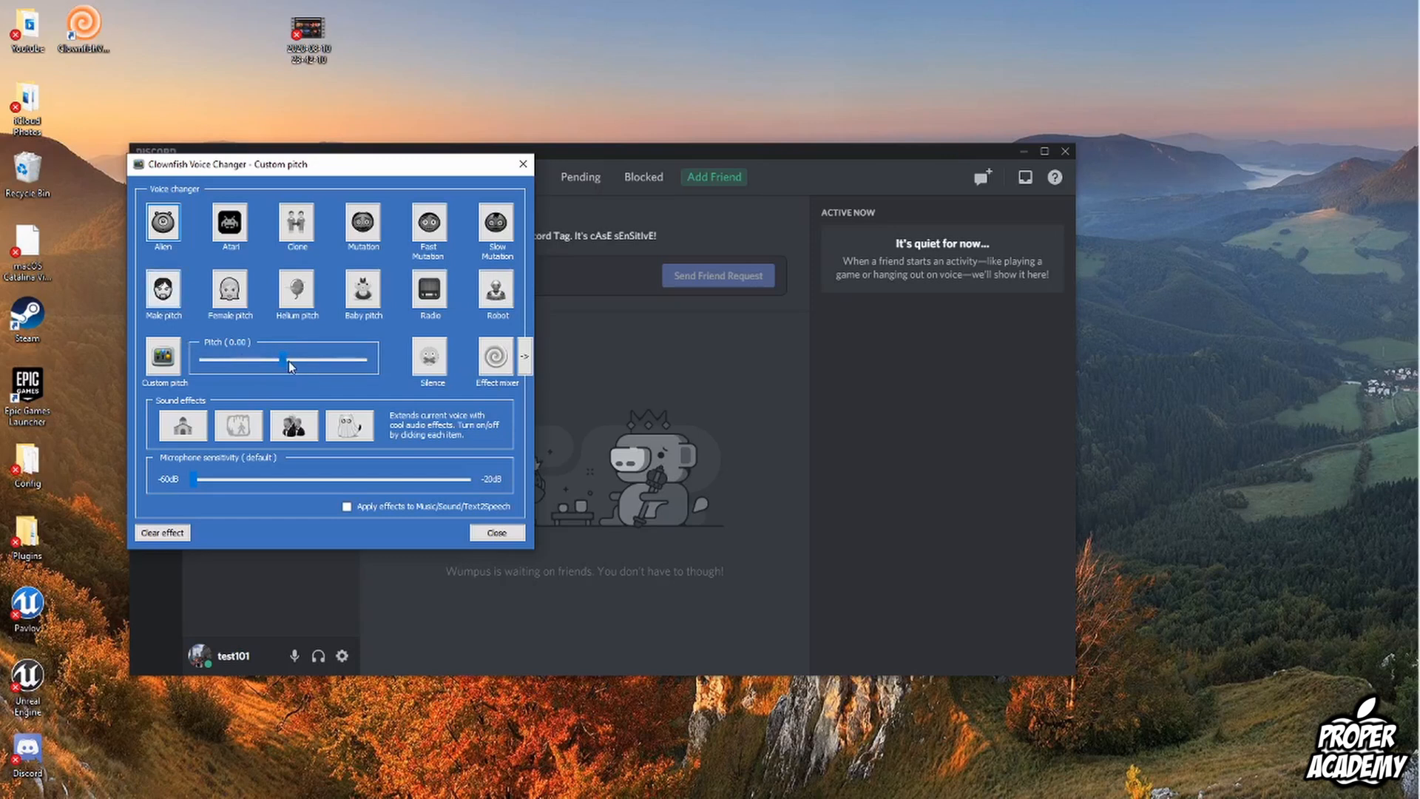
{"action": "mouse_move", "coordinate": [295, 371]}
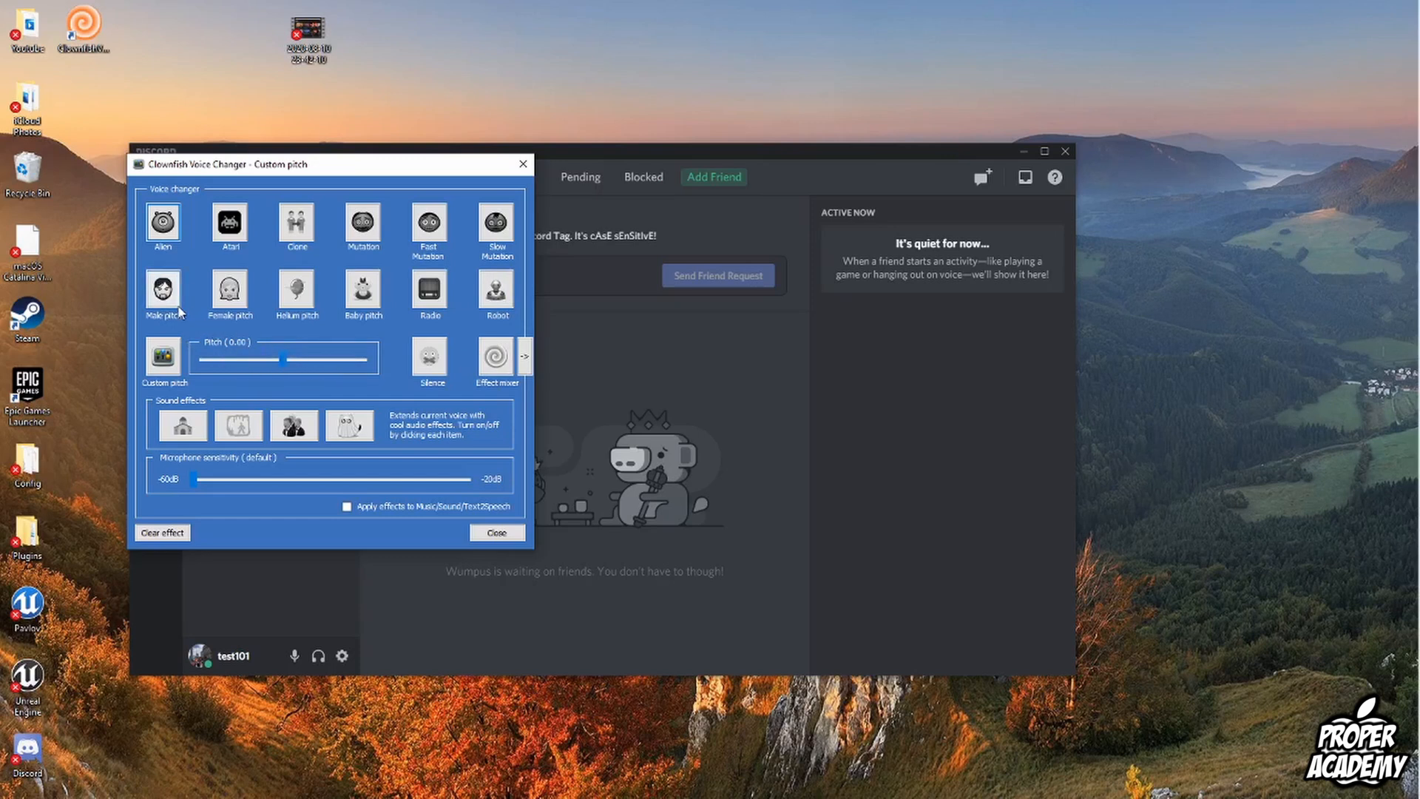
{"action": "left_click", "coordinate": [163, 294]}
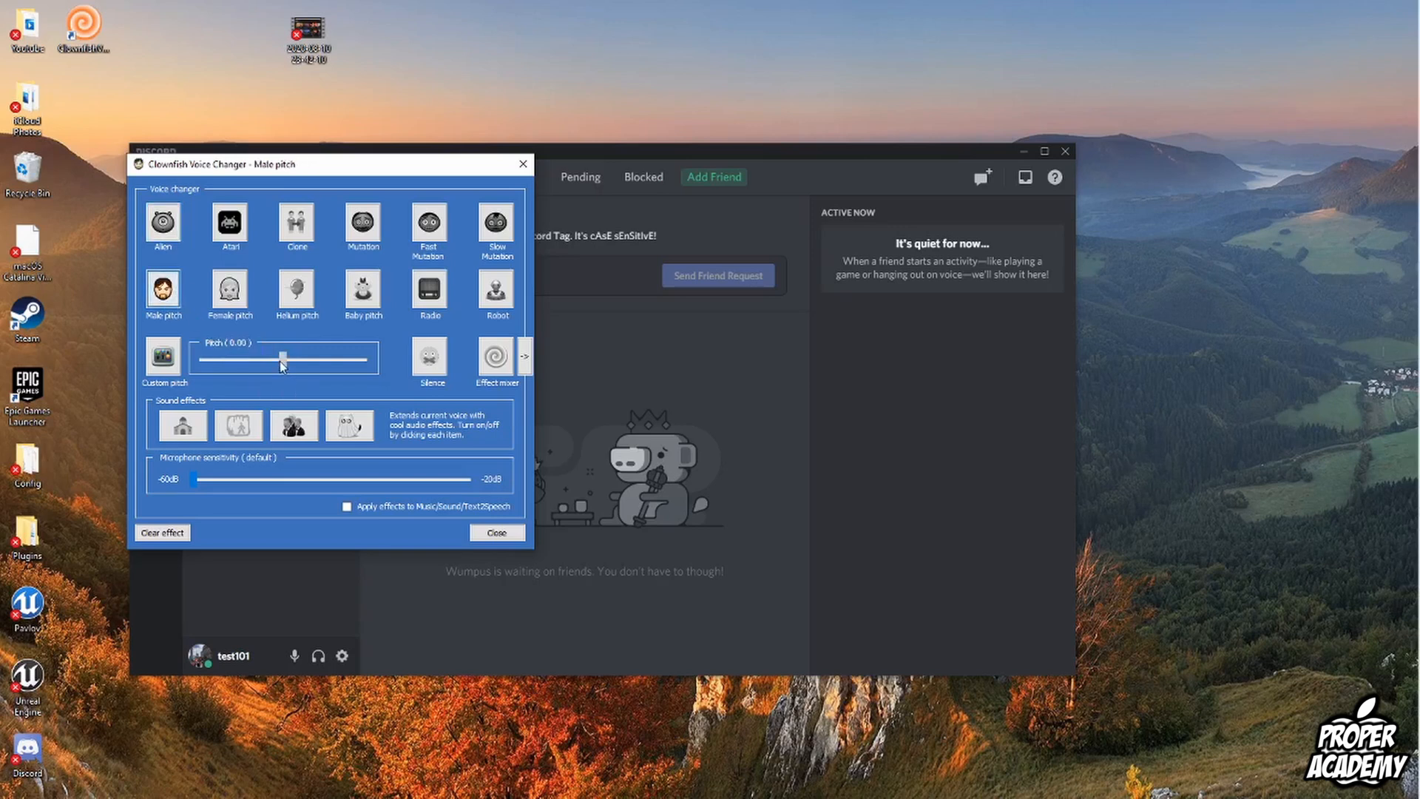
{"action": "left_click", "coordinate": [162, 357]}
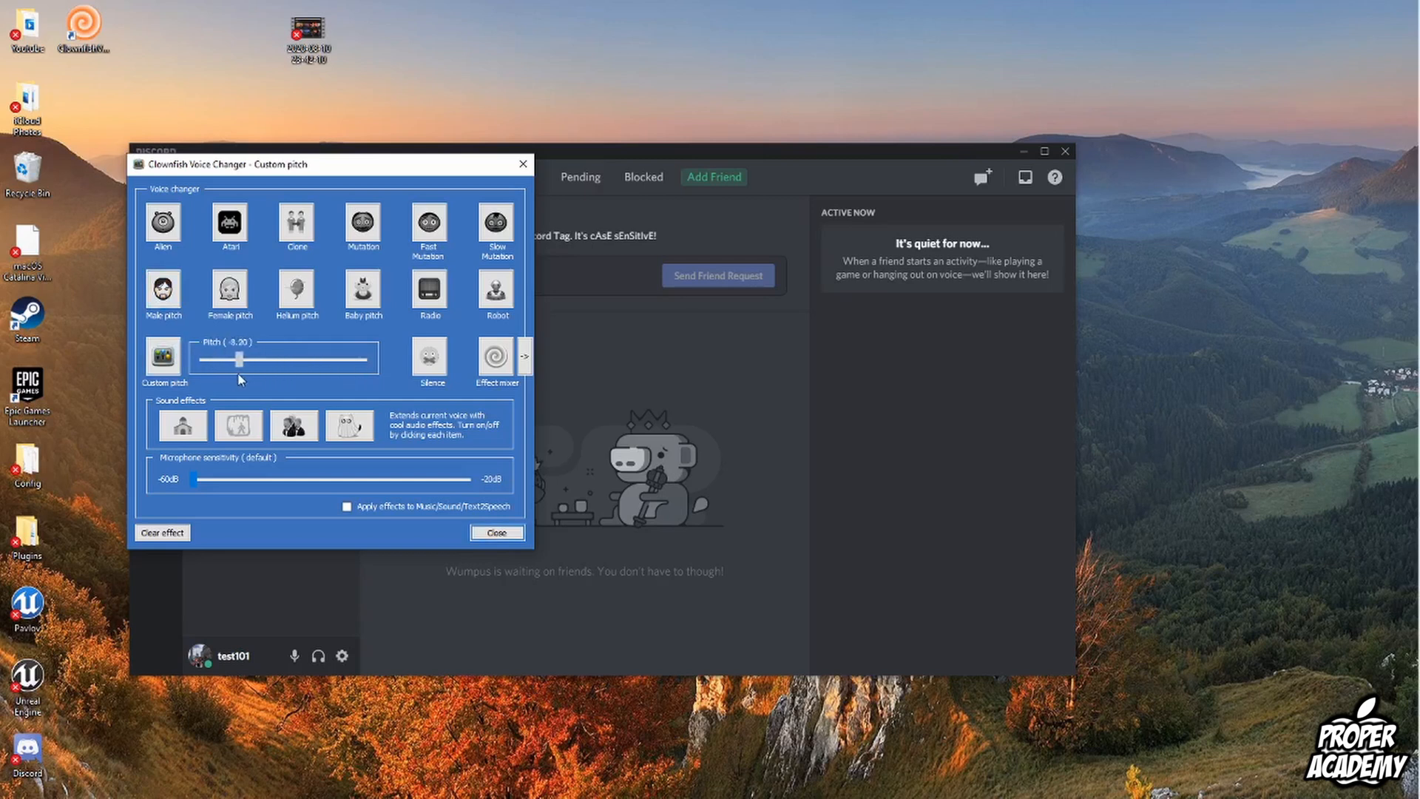
Nudge the pitch back near zero, try the Robot voice, then return to a custom pitch around -8.45
{"action": "left_click_drag", "start_coordinate": [238, 359], "coordinate": [281, 358]}
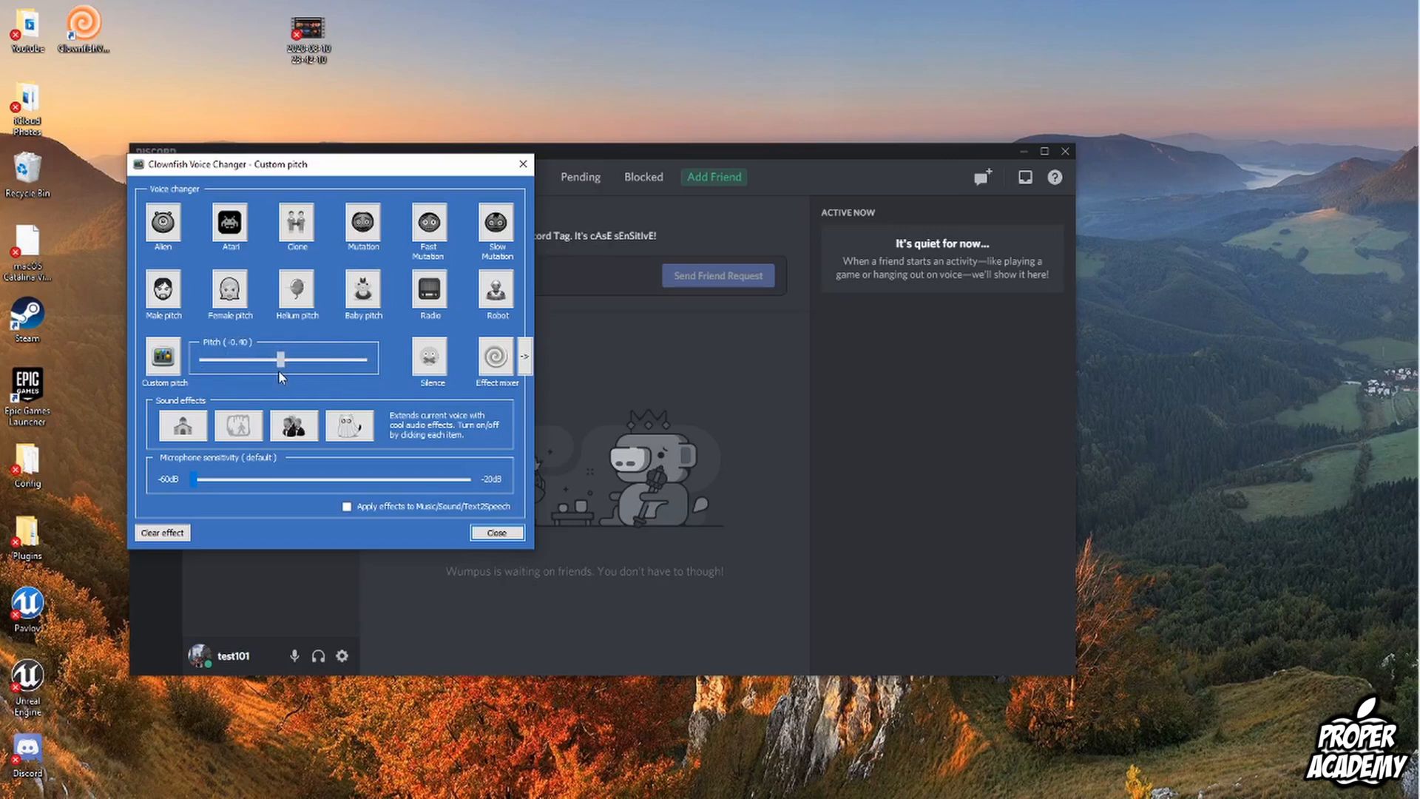
{"action": "left_click", "coordinate": [495, 290]}
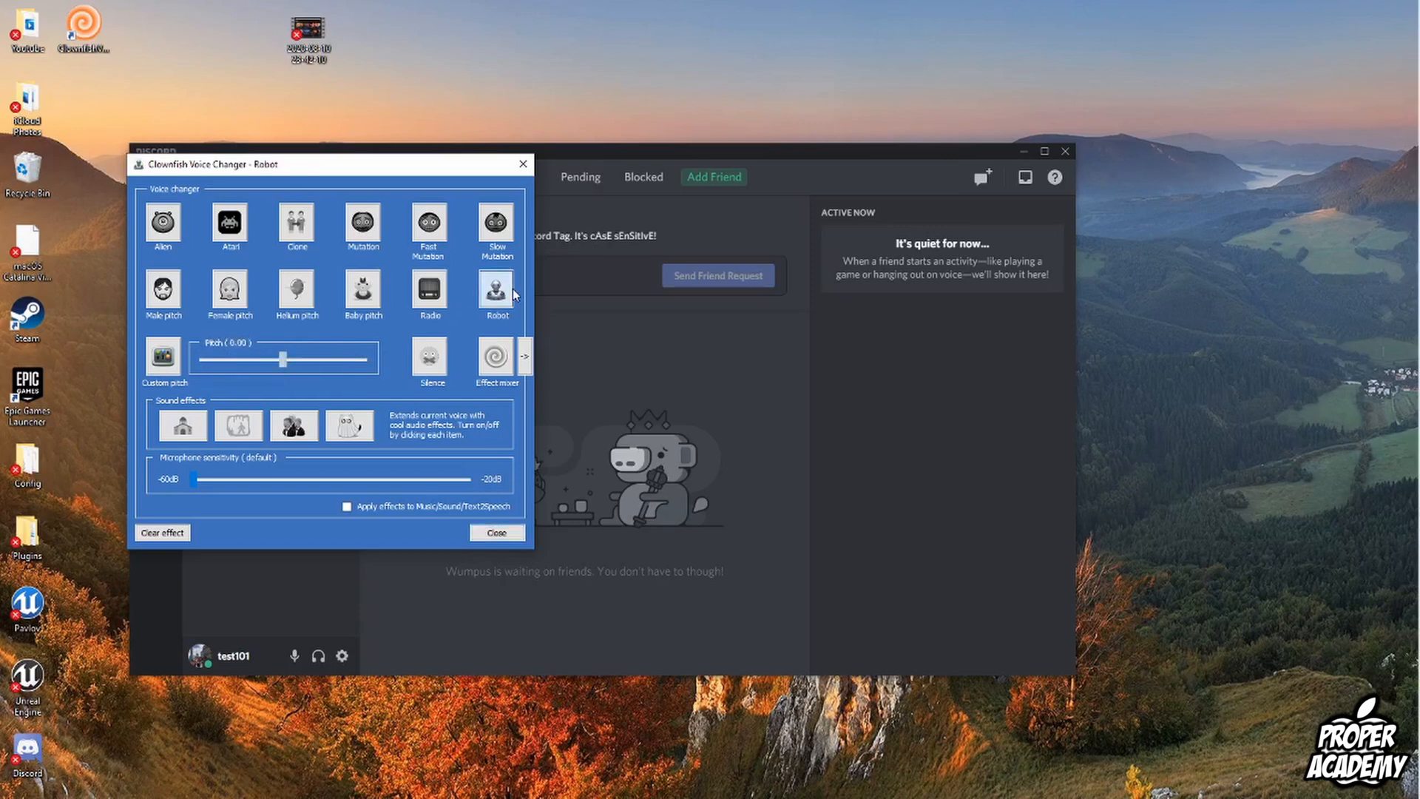
{"action": "left_click", "coordinate": [495, 290]}
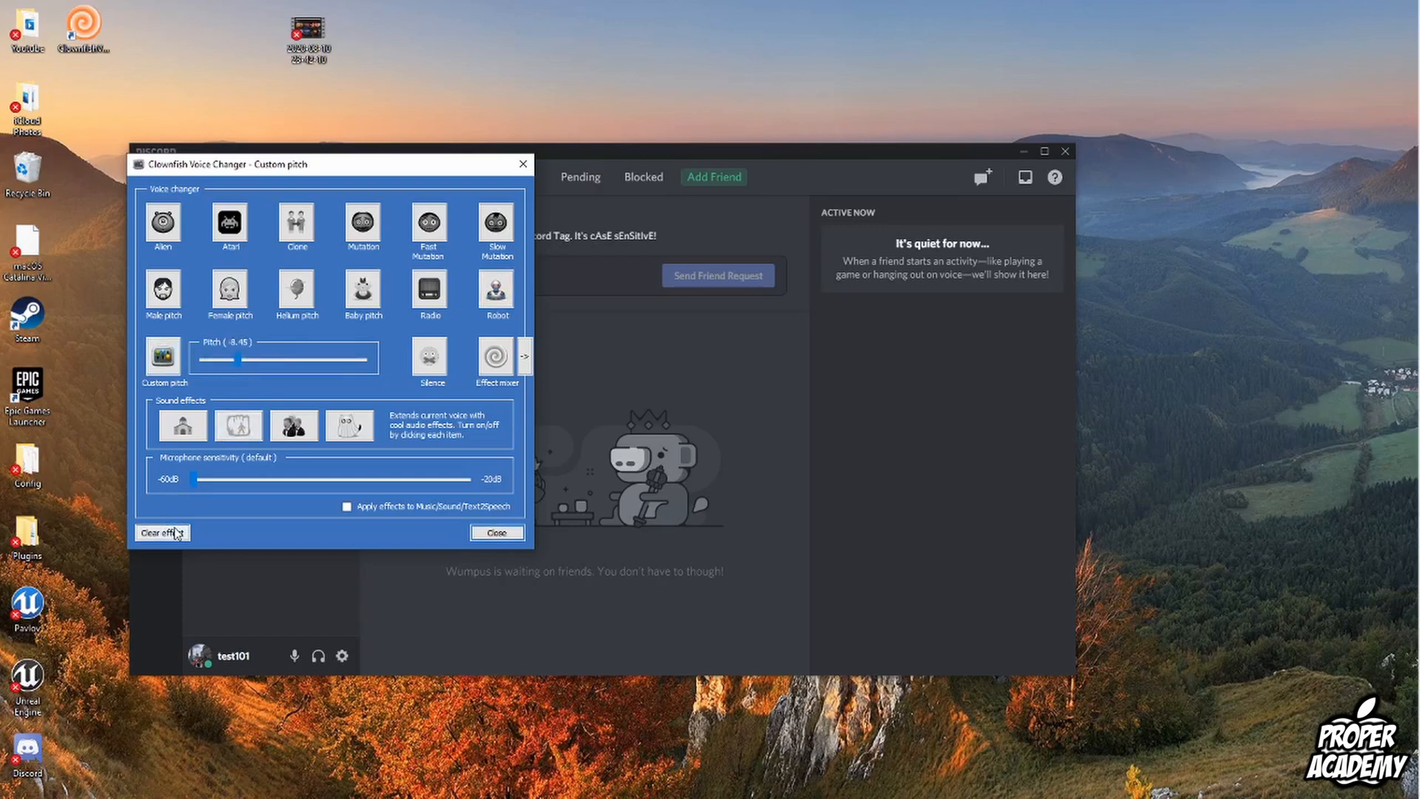
Clear the active effect so Clownfish shows Inactive while pitch still reads -8.45
{"action": "left_click", "coordinate": [161, 533]}
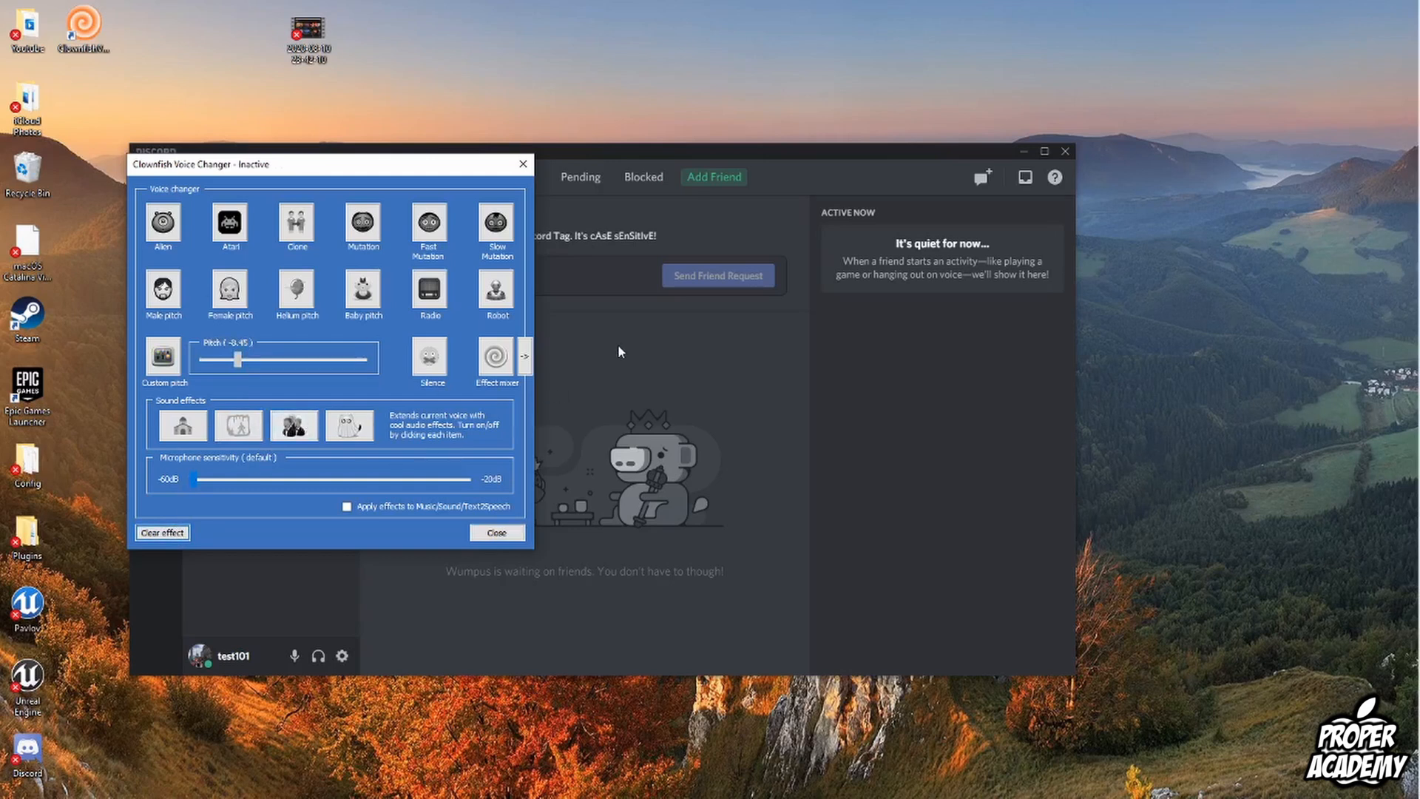
{"action": "mouse_move", "coordinate": [769, 394]}
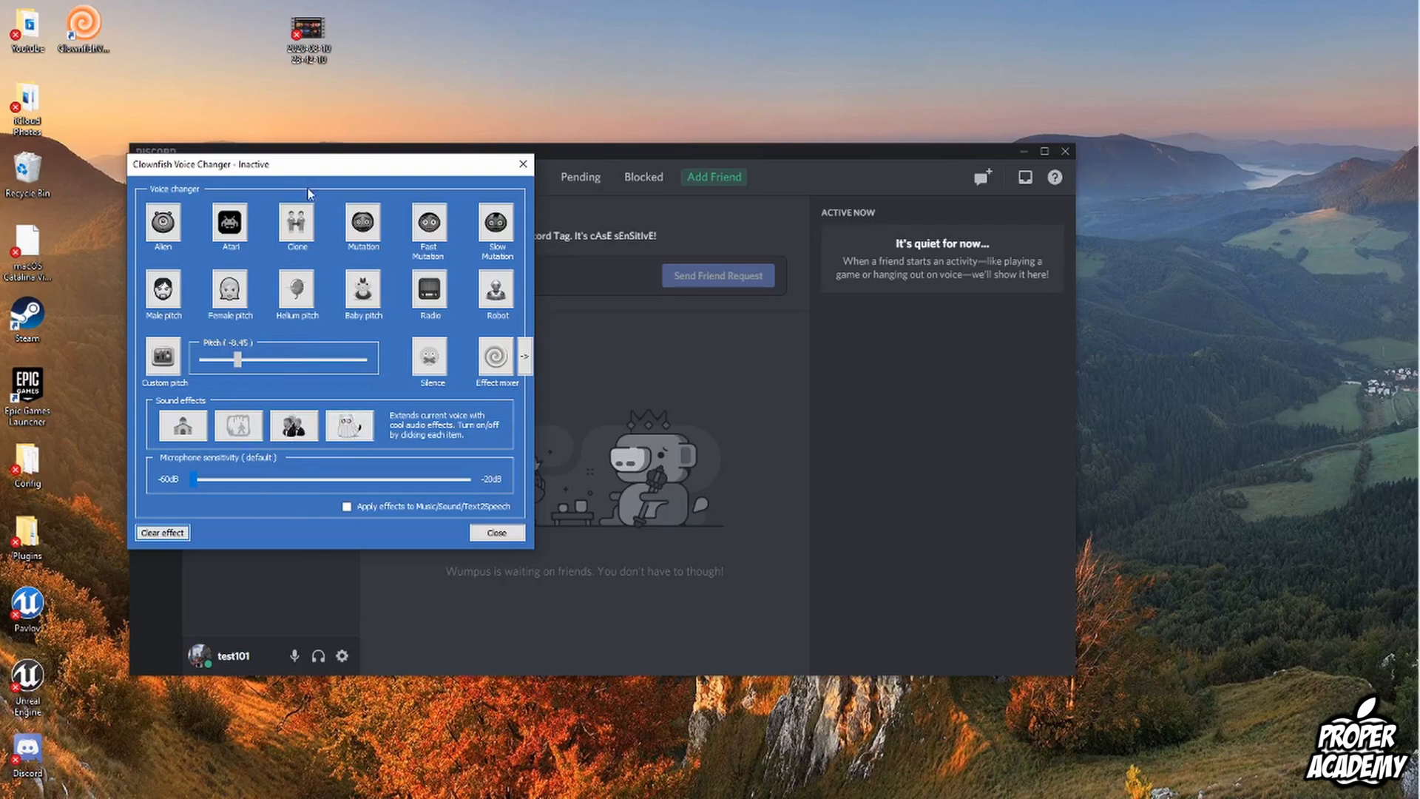
{"action": "mouse_move", "coordinate": [275, 480]}
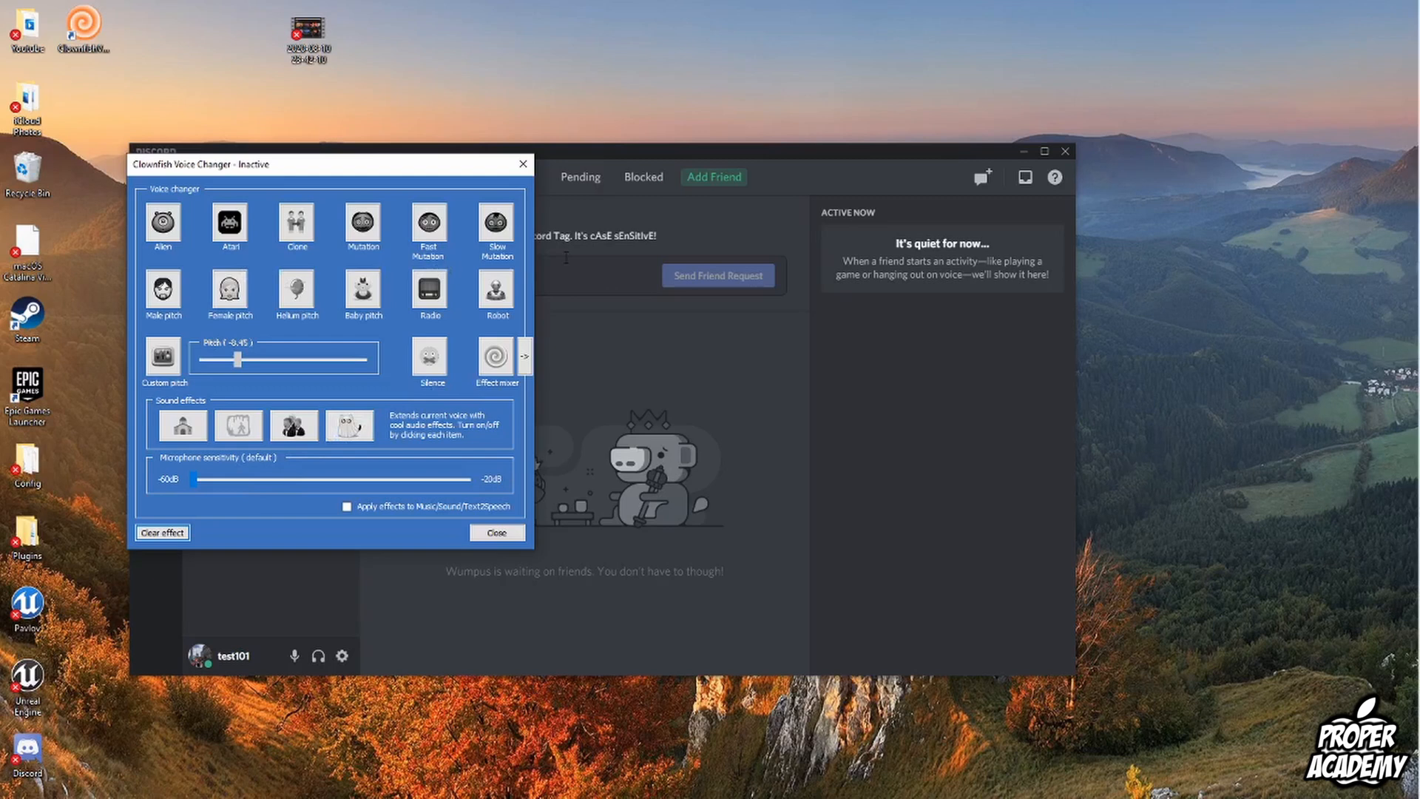
{"action": "mouse_move", "coordinate": [579, 256]}
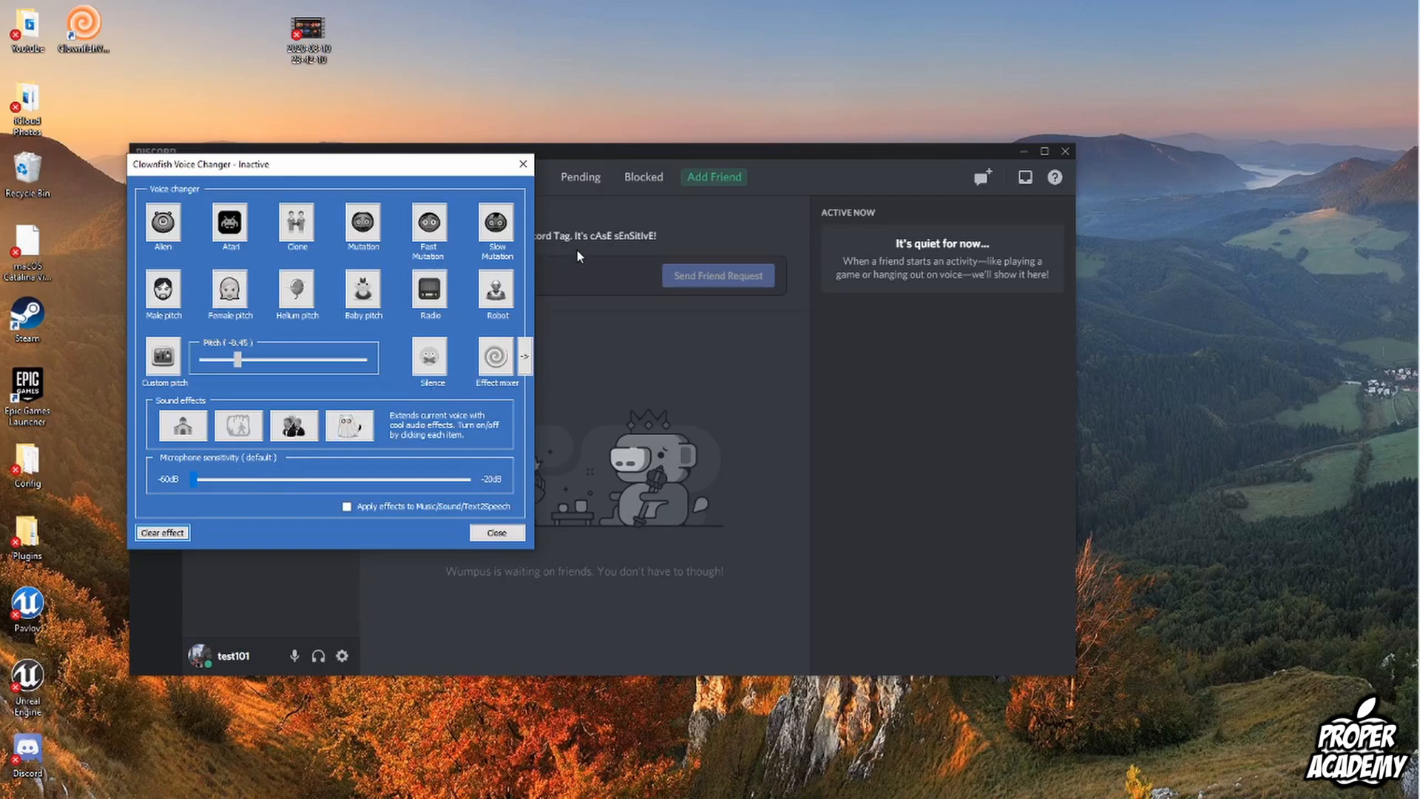
{"action": "mouse_move", "coordinate": [276, 310]}
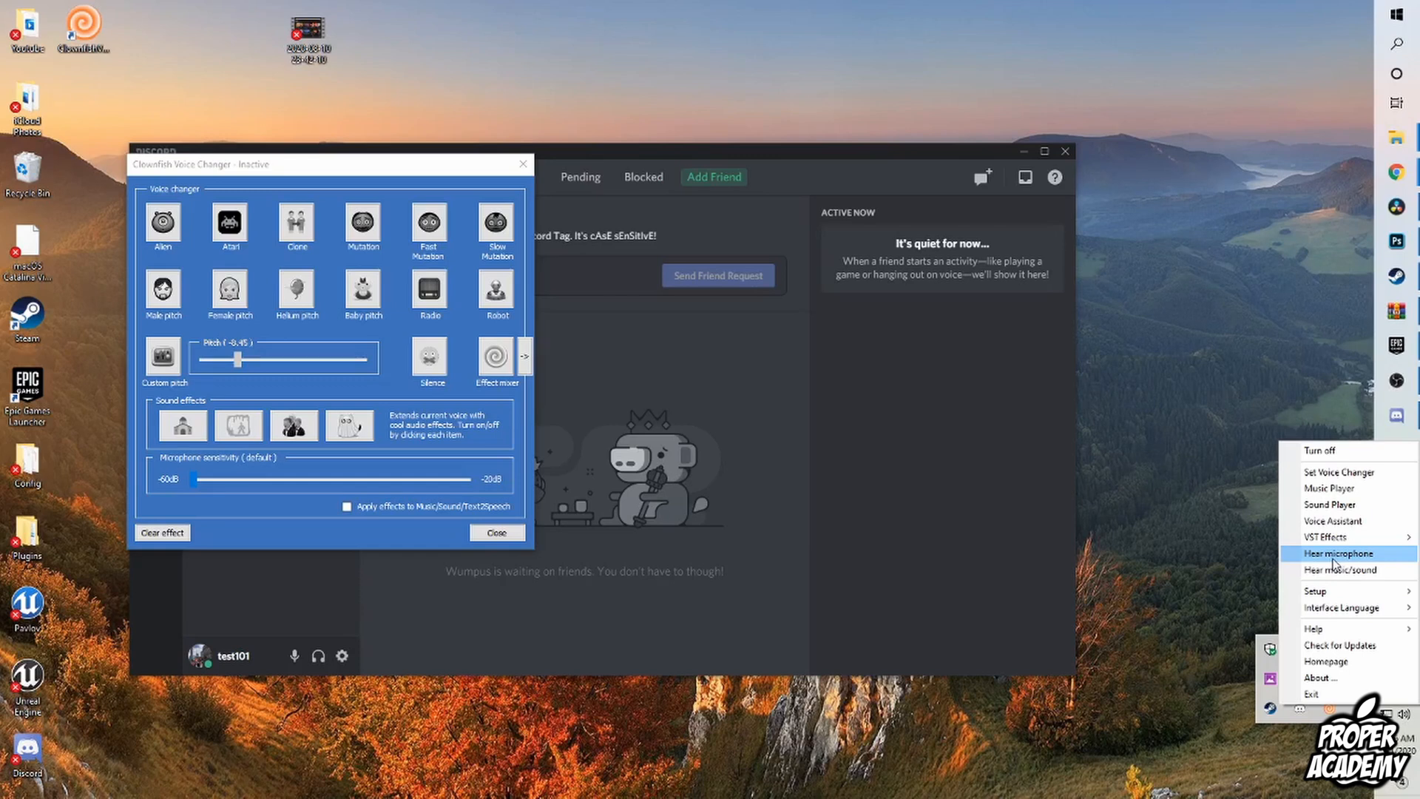
{"action": "mouse_move", "coordinate": [725, 568]}
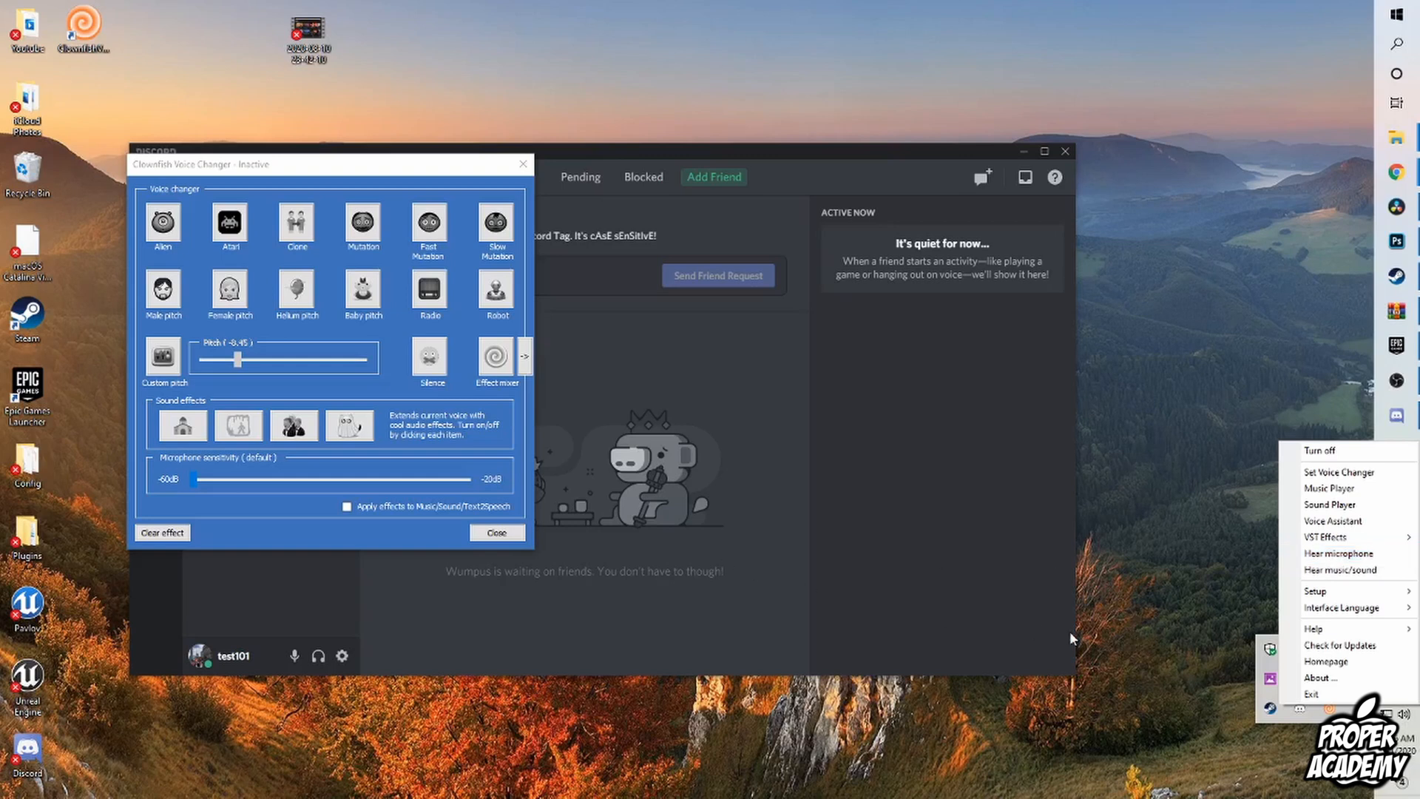
Close the Clownfish options and bring Discord's Friends page back to the front
{"action": "left_click", "coordinate": [497, 532]}
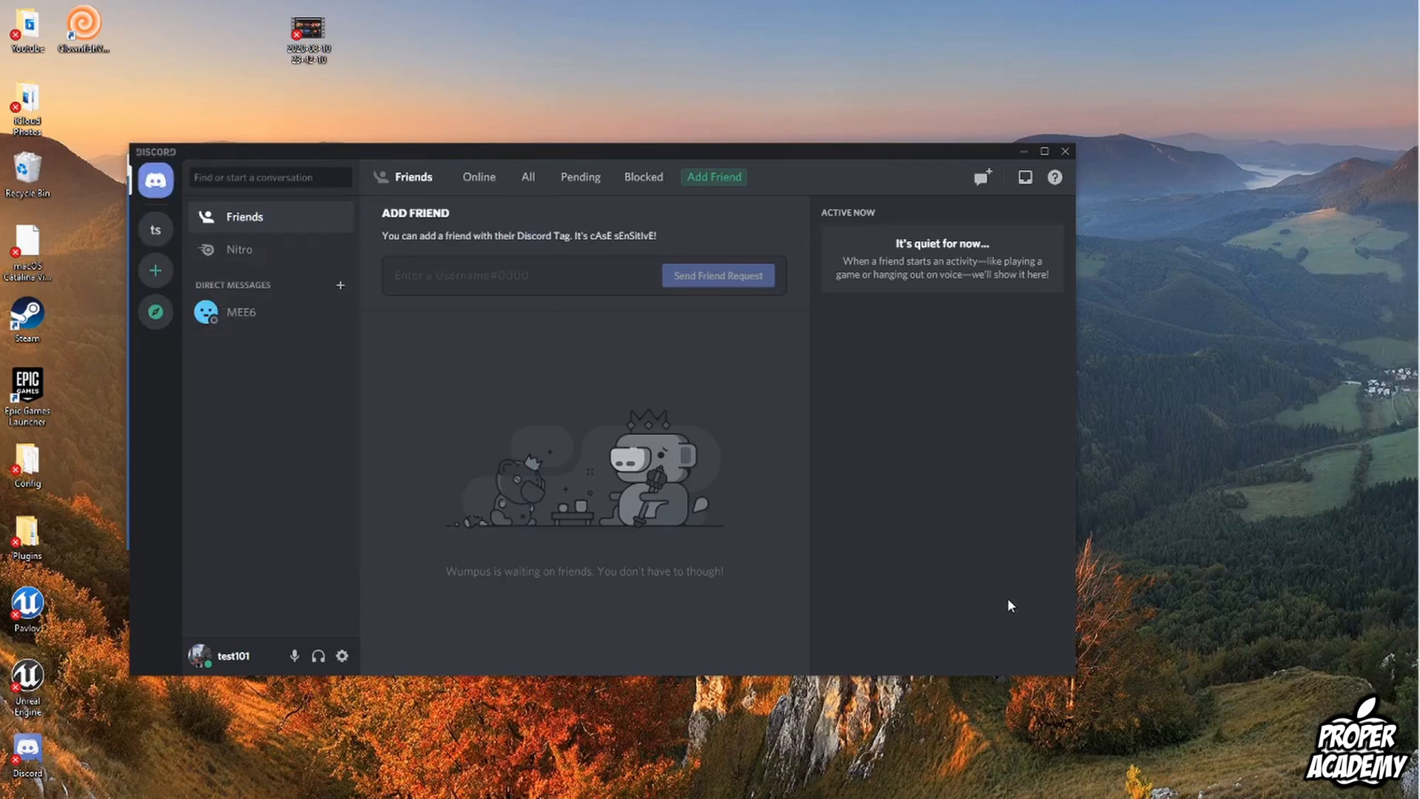
{"action": "mouse_move", "coordinate": [1052, 707]}
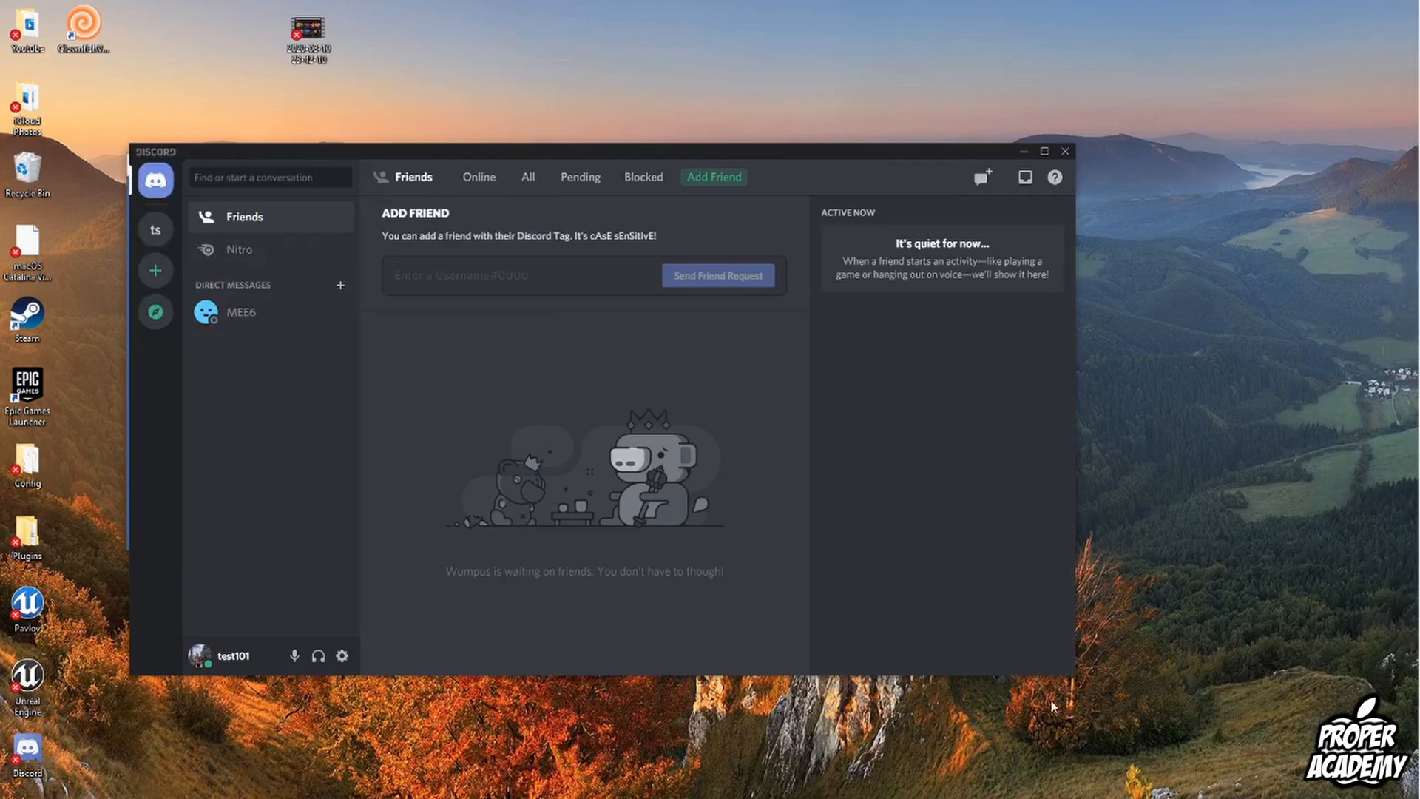